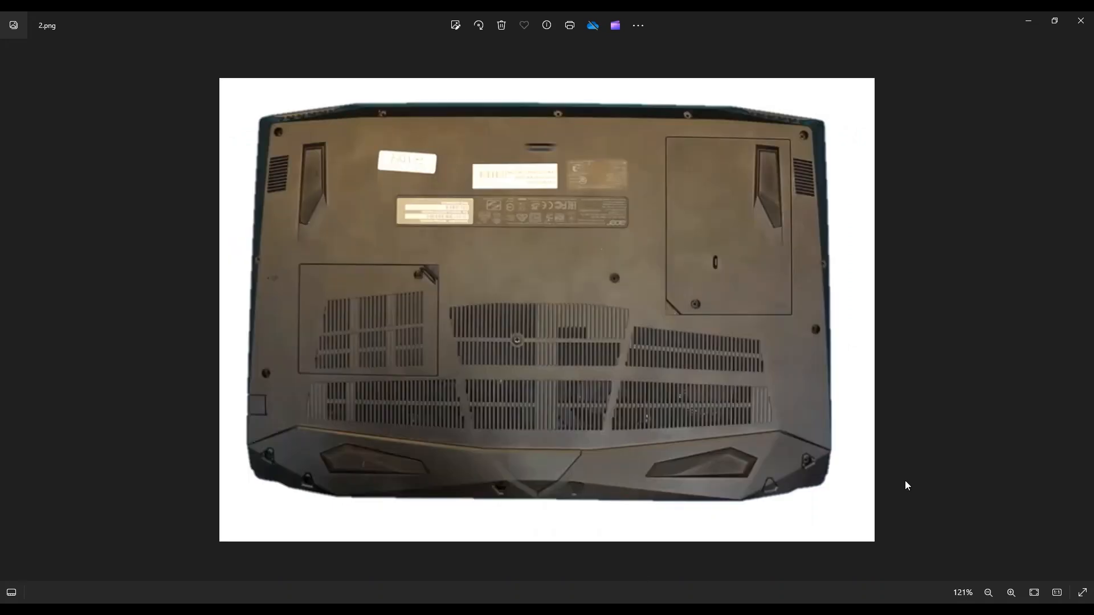
# - Advance the Photos viewer to image 2-2.png showing the laptop's underside and drive bay
pyautogui.click(1010, 592)
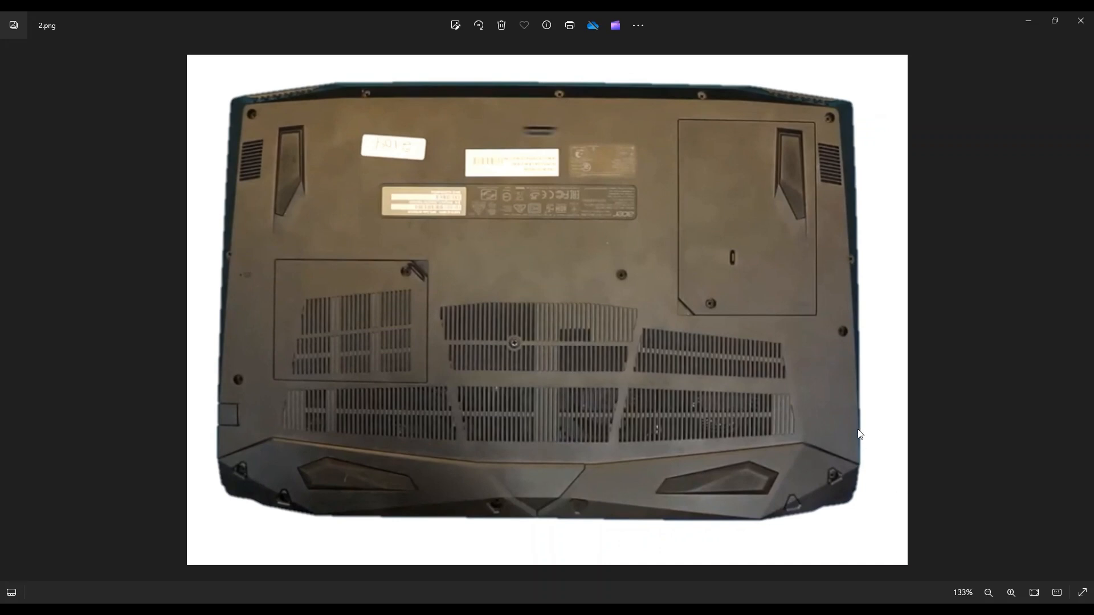
pyautogui.moveTo(651, 100)
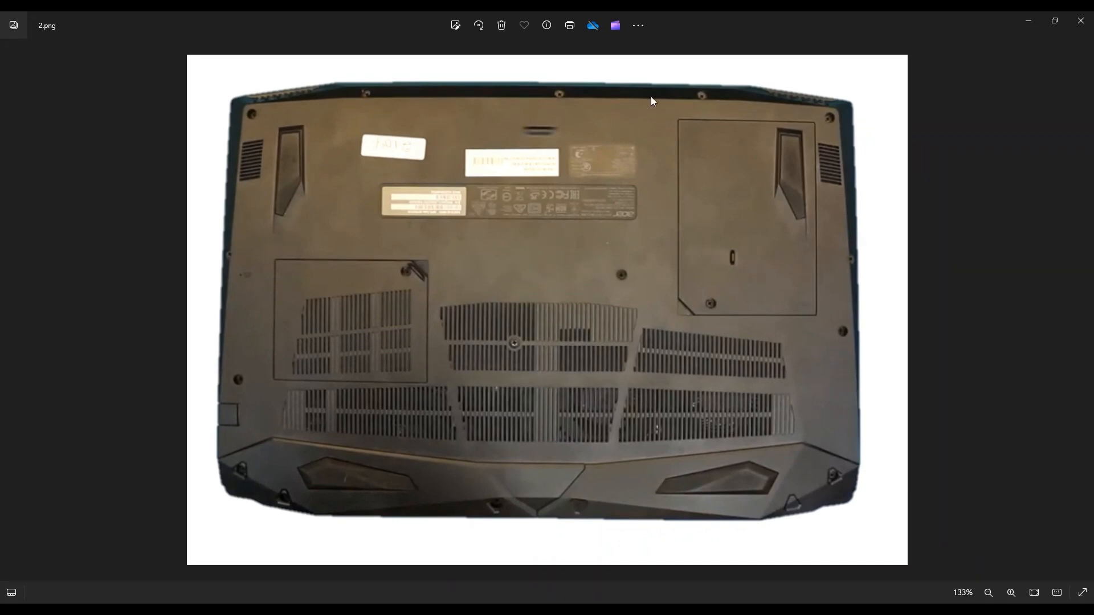
pyautogui.moveTo(233, 301)
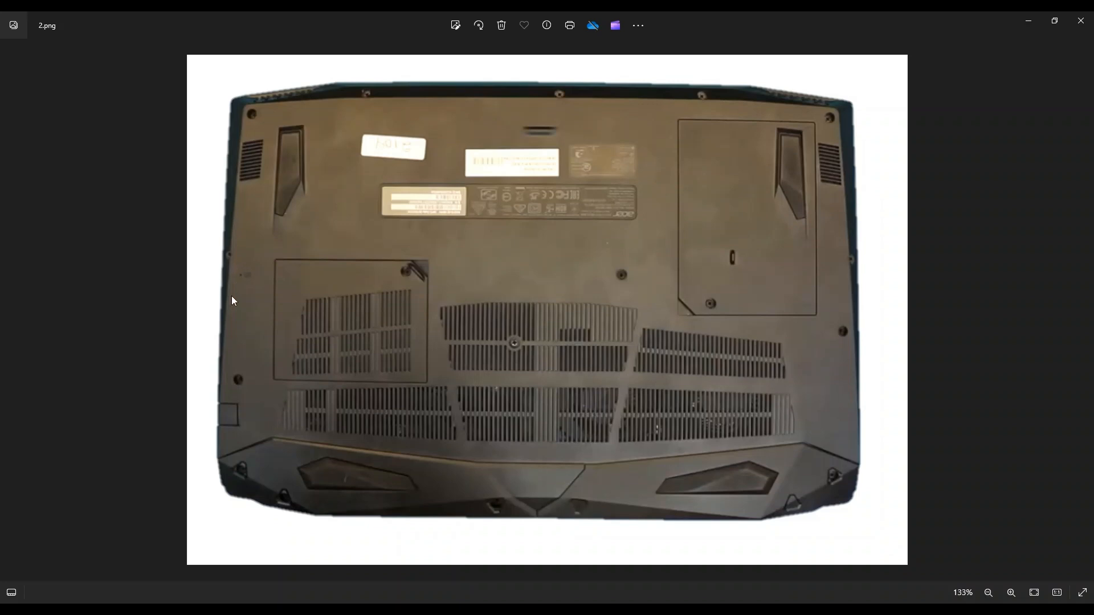
pyautogui.moveTo(844, 490)
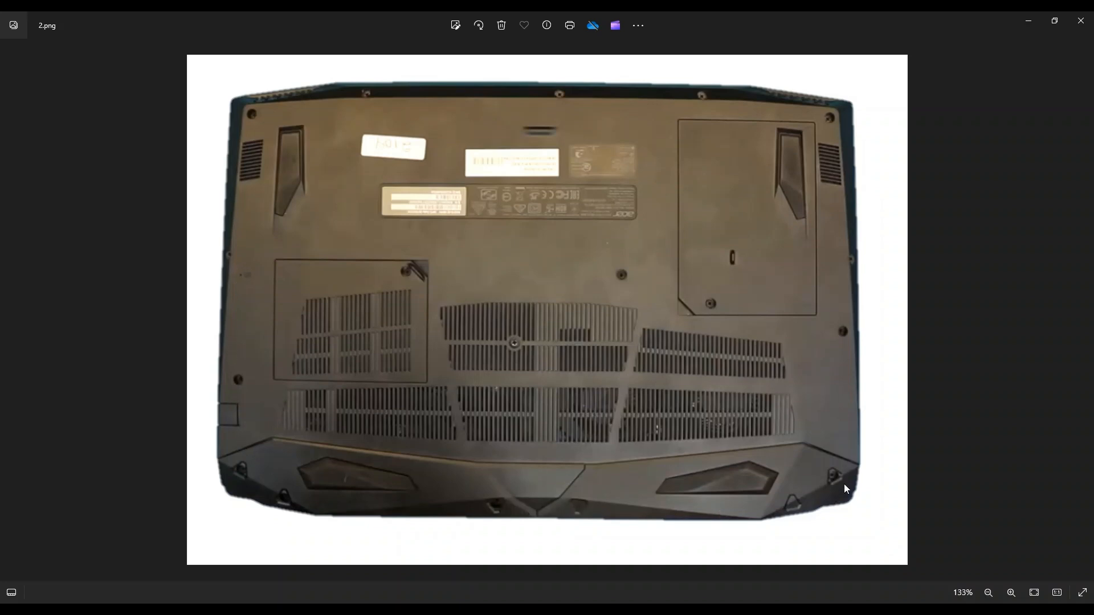
pyautogui.moveTo(621, 272)
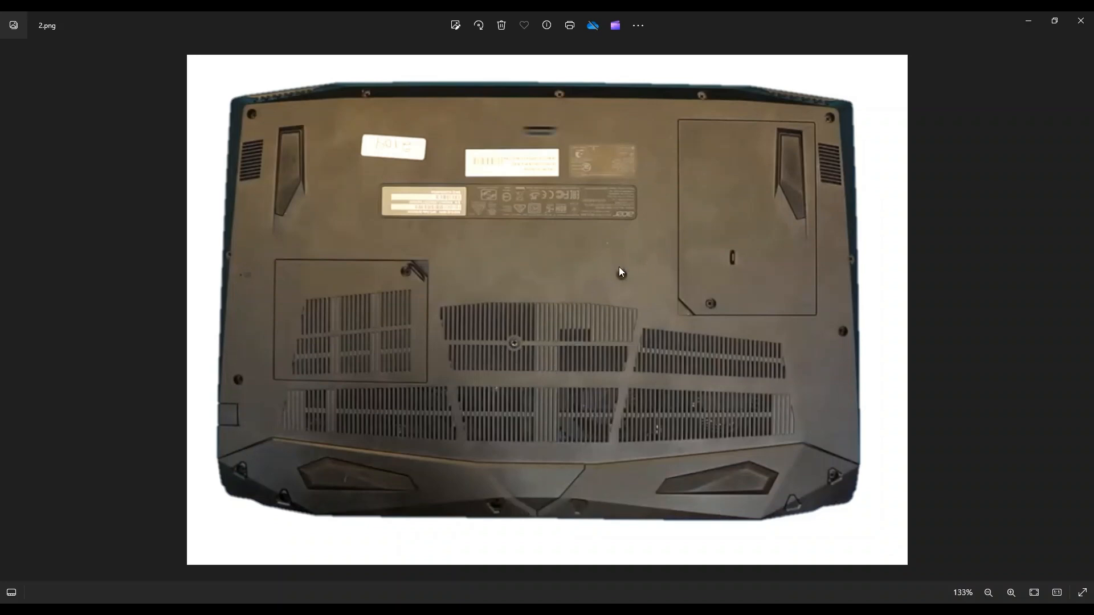
pyautogui.moveTo(694, 306)
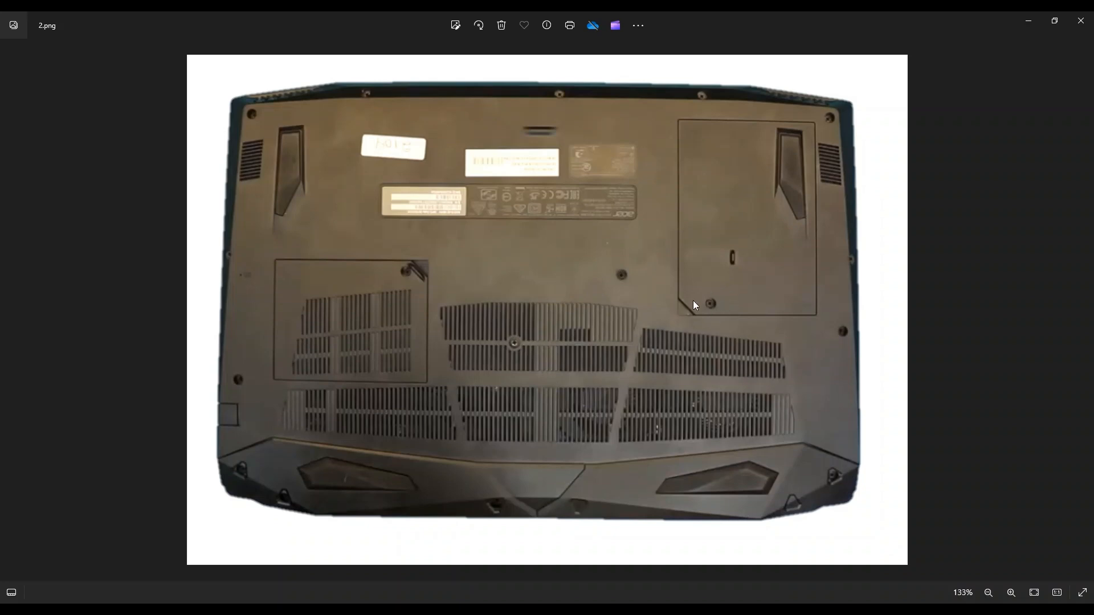
pyautogui.moveTo(741, 287)
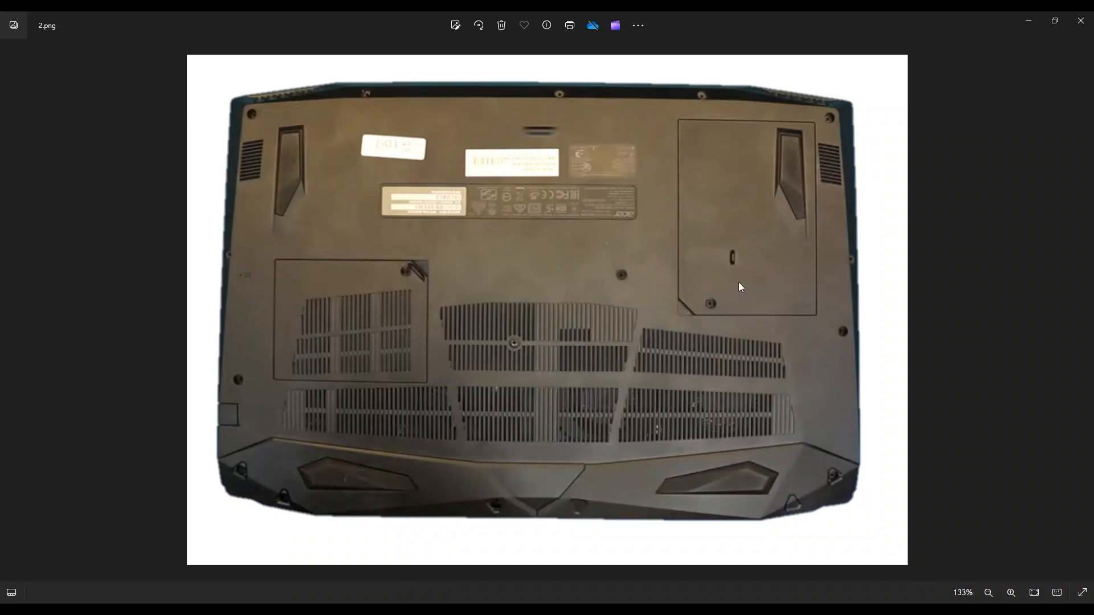
pyautogui.moveTo(727, 141)
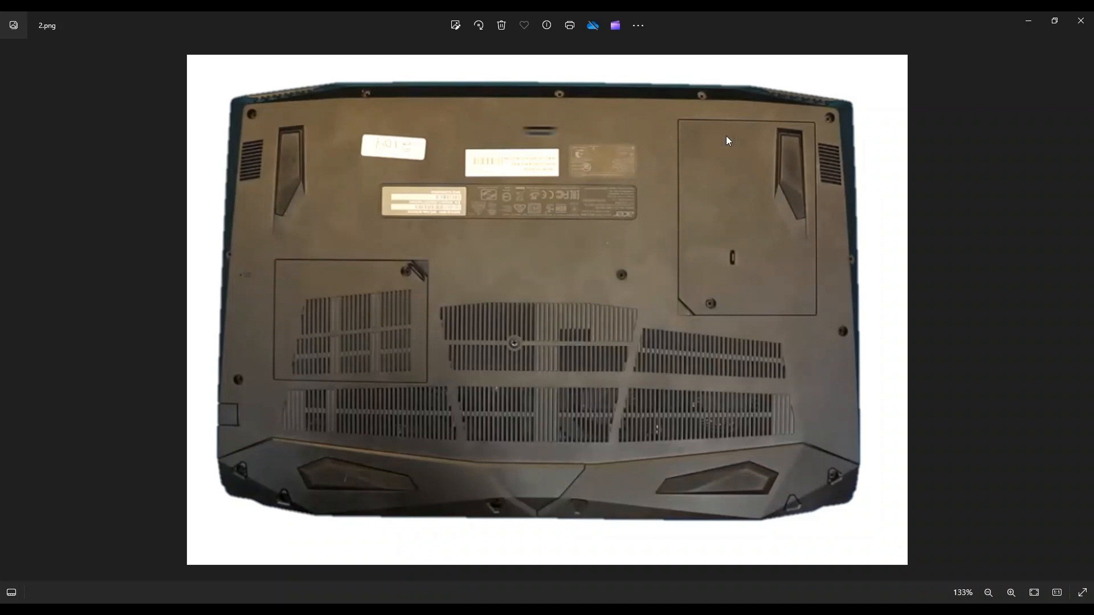
pyautogui.moveTo(703, 290)
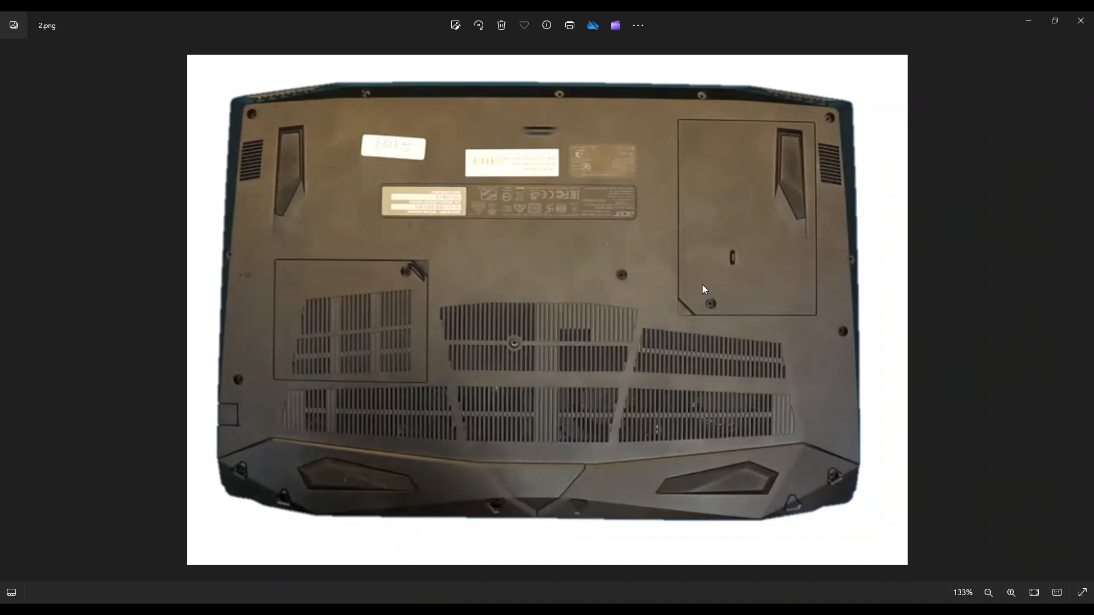
pyautogui.moveTo(680, 319)
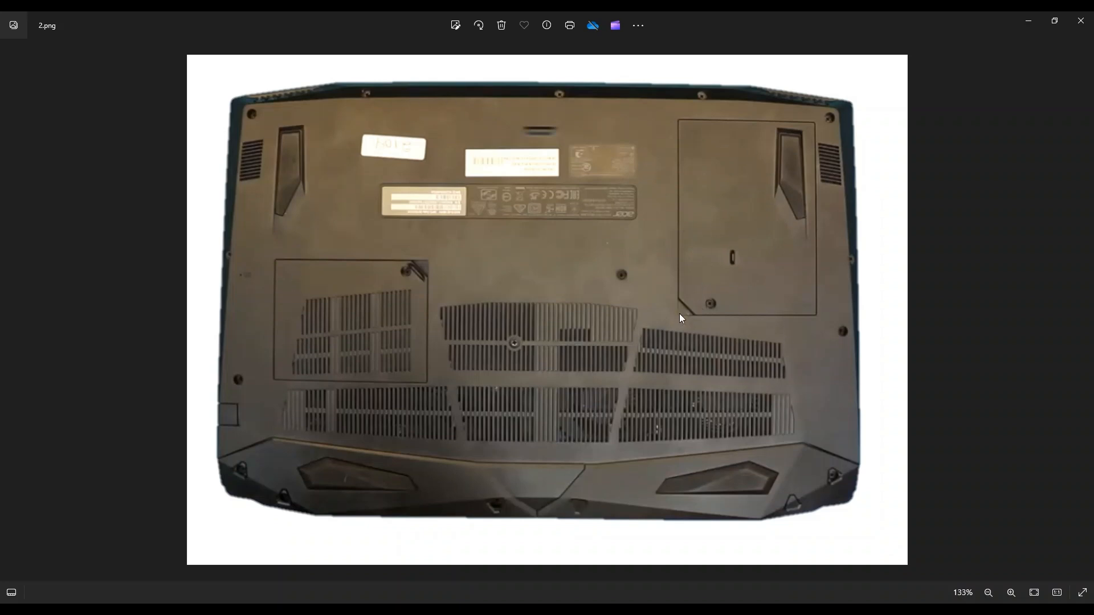
pyautogui.moveTo(686, 313)
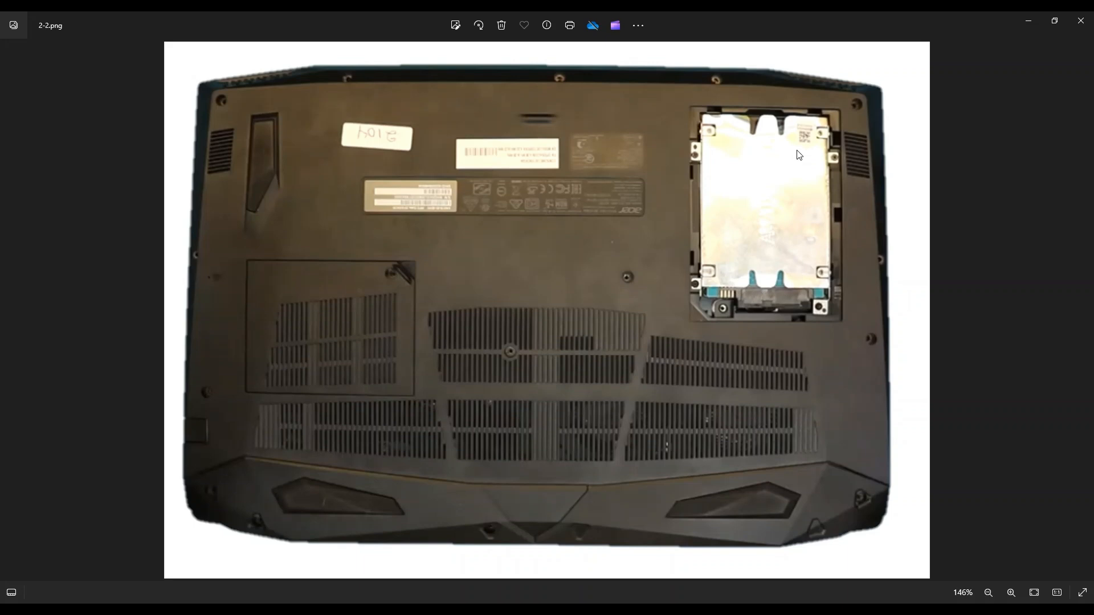
pyautogui.moveTo(732, 226)
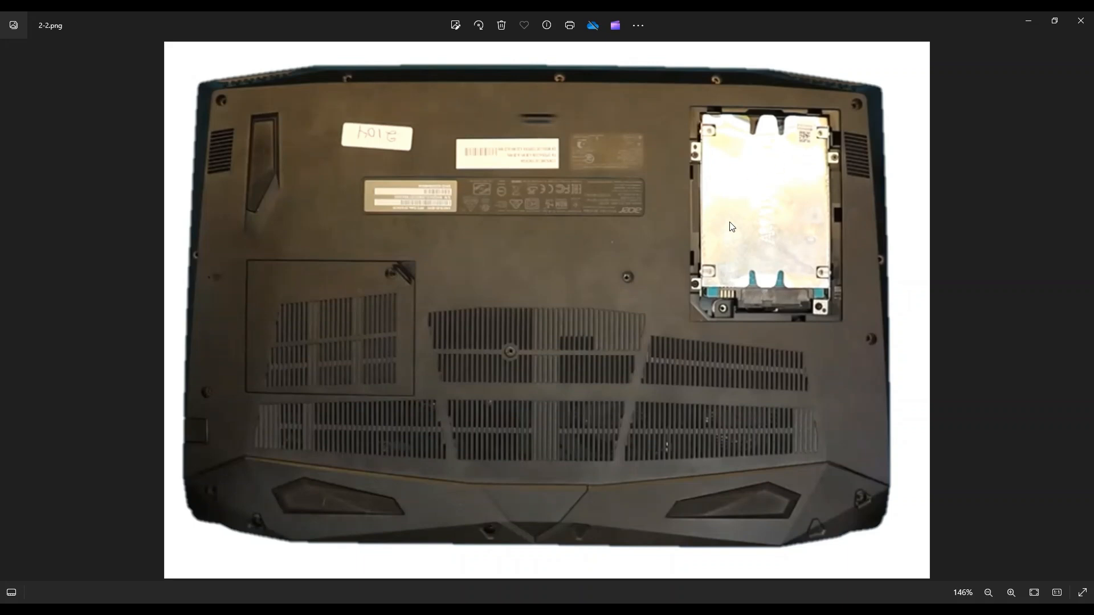
pyautogui.moveTo(759, 288)
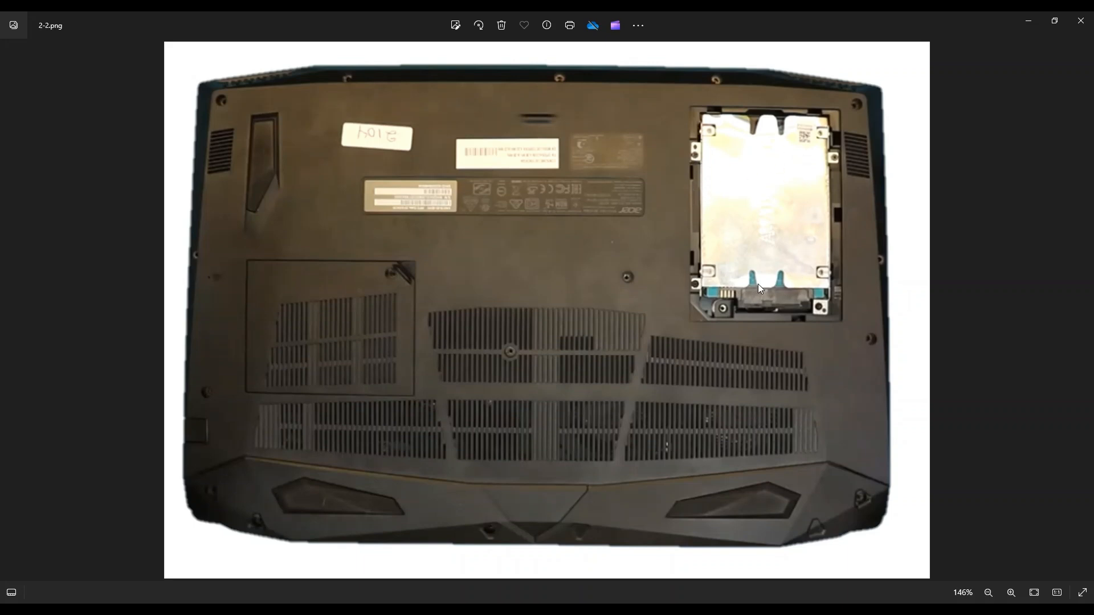
pyautogui.moveTo(699, 255)
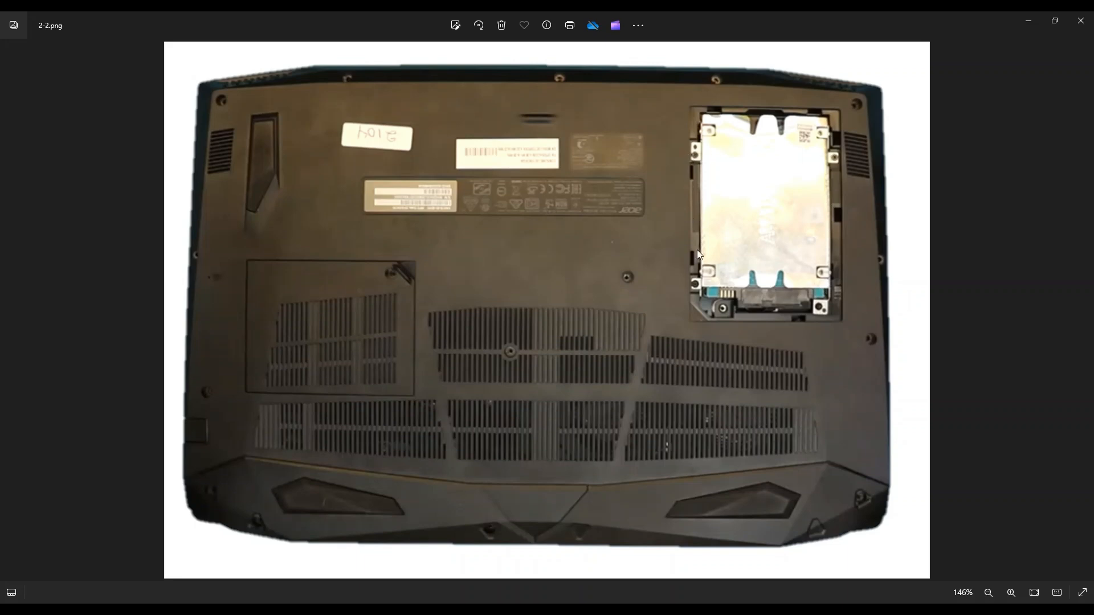
pyautogui.moveTo(694, 160)
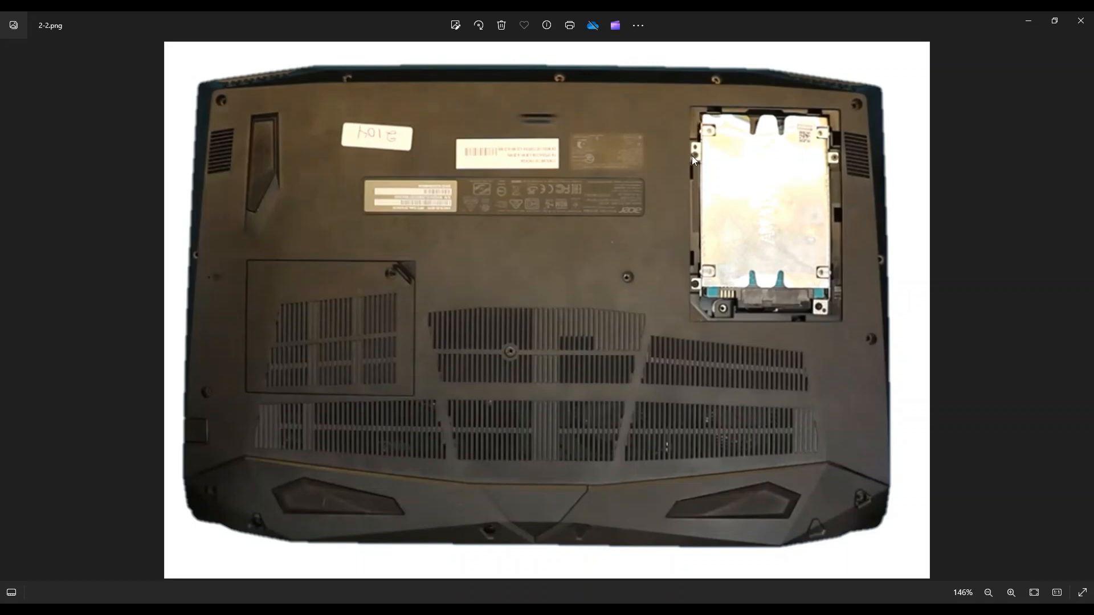
pyautogui.moveTo(680, 186)
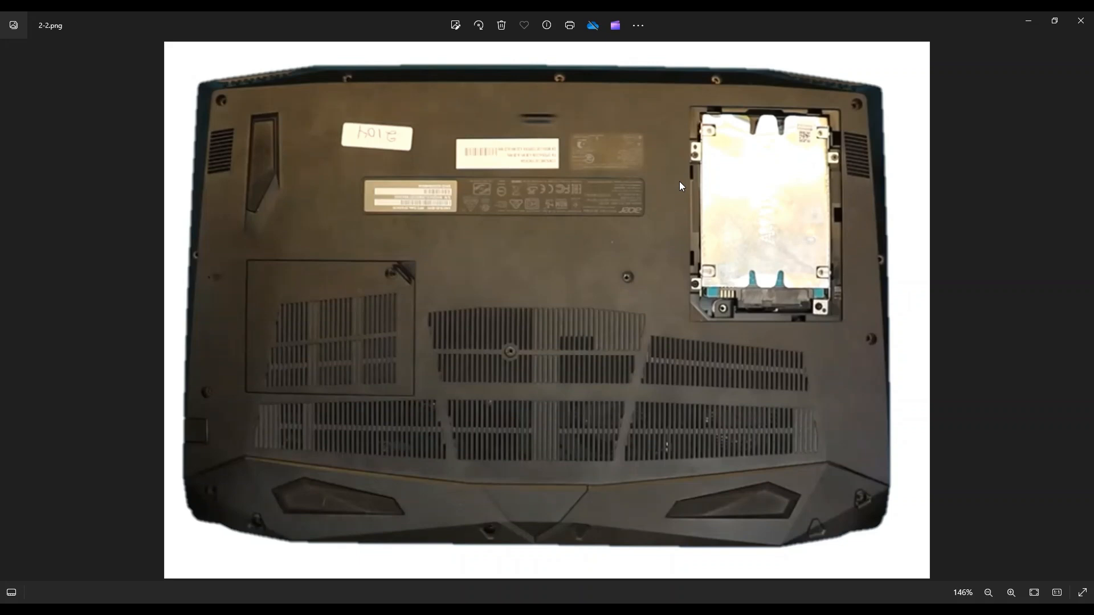
pyautogui.moveTo(781, 124)
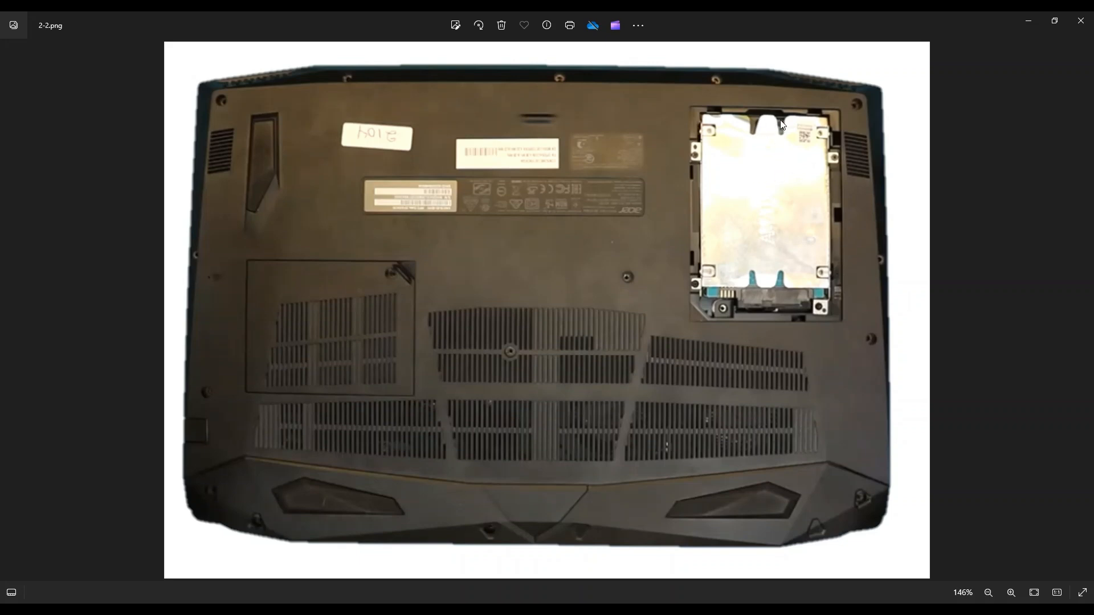
pyautogui.moveTo(759, 151)
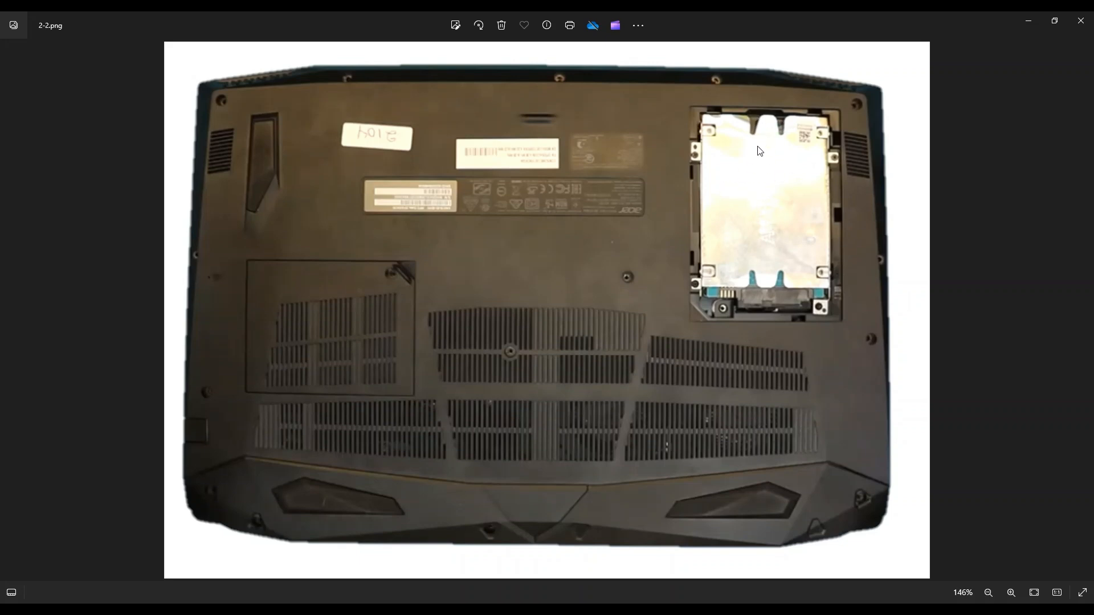
pyautogui.moveTo(768, 302)
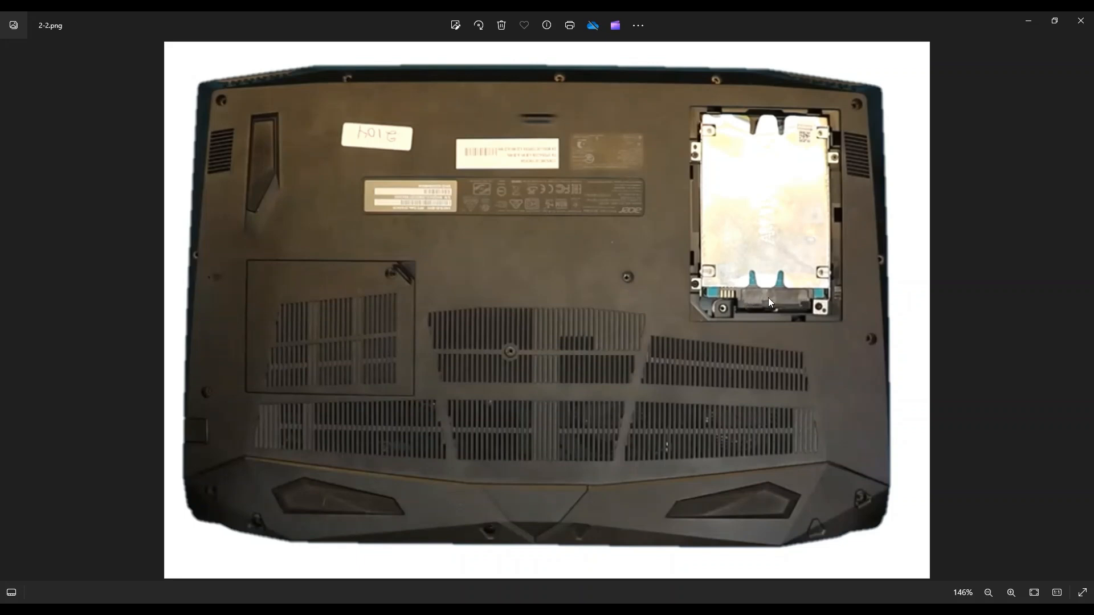
pyautogui.moveTo(780, 294)
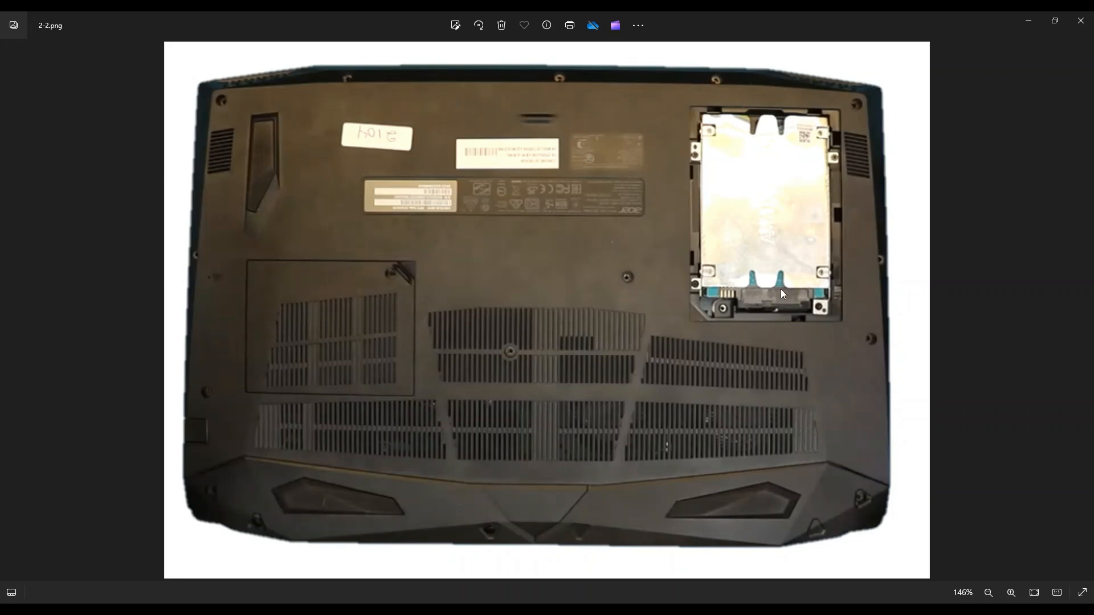
pyautogui.moveTo(482, 133)
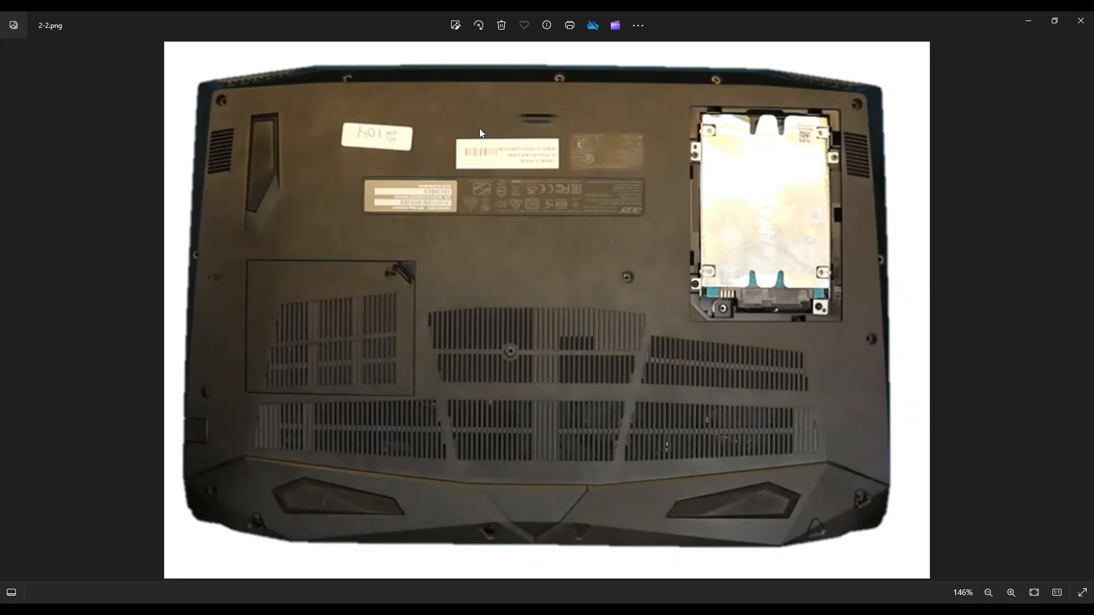
pyautogui.moveTo(645, 389)
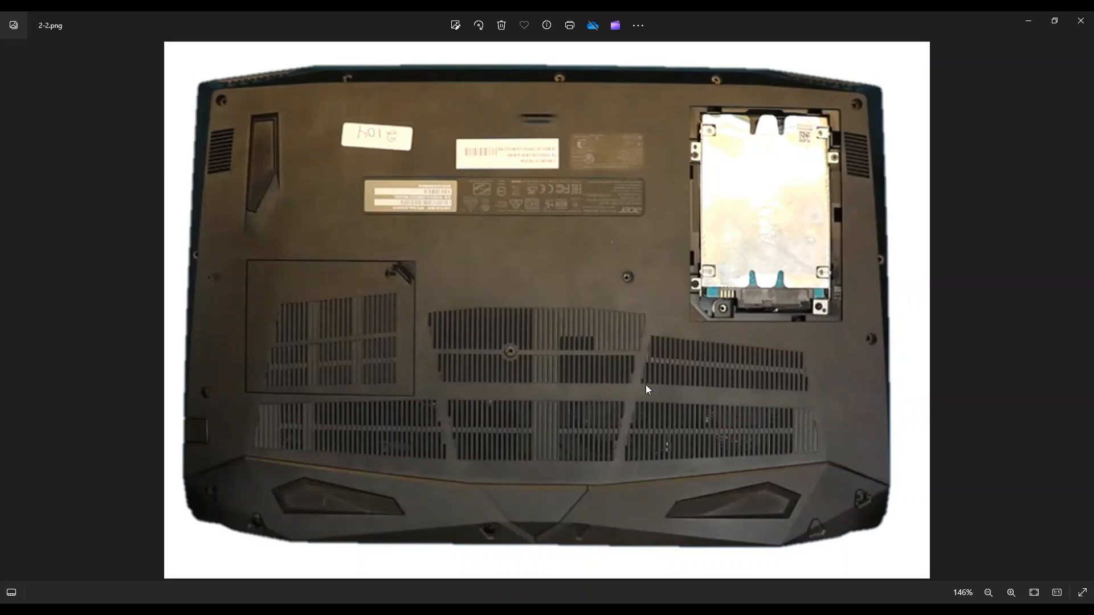
pyautogui.moveTo(370, 99)
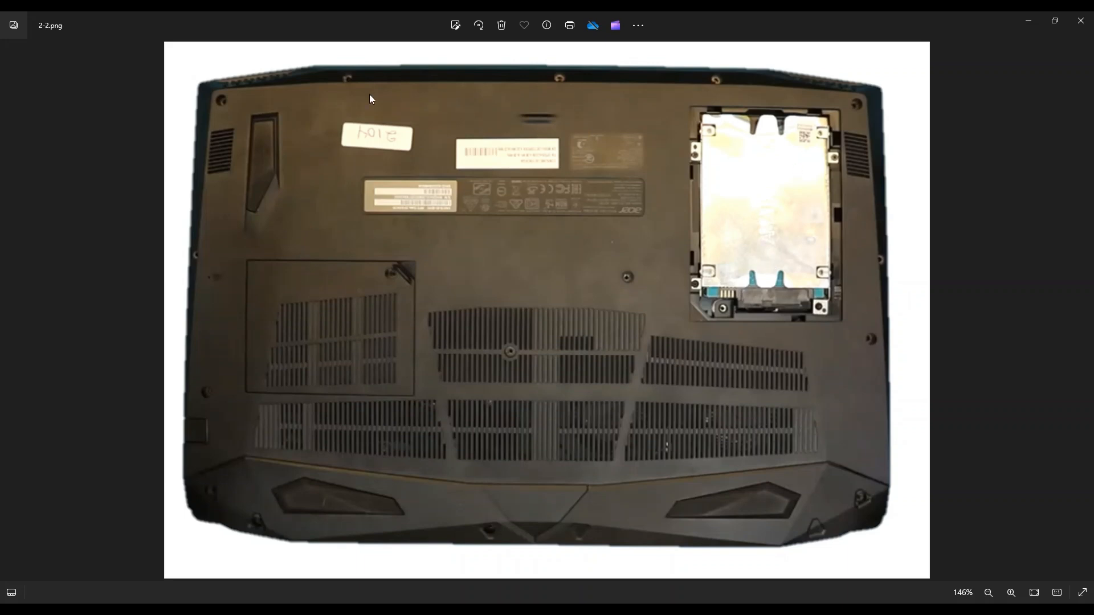
pyautogui.moveTo(584, 259)
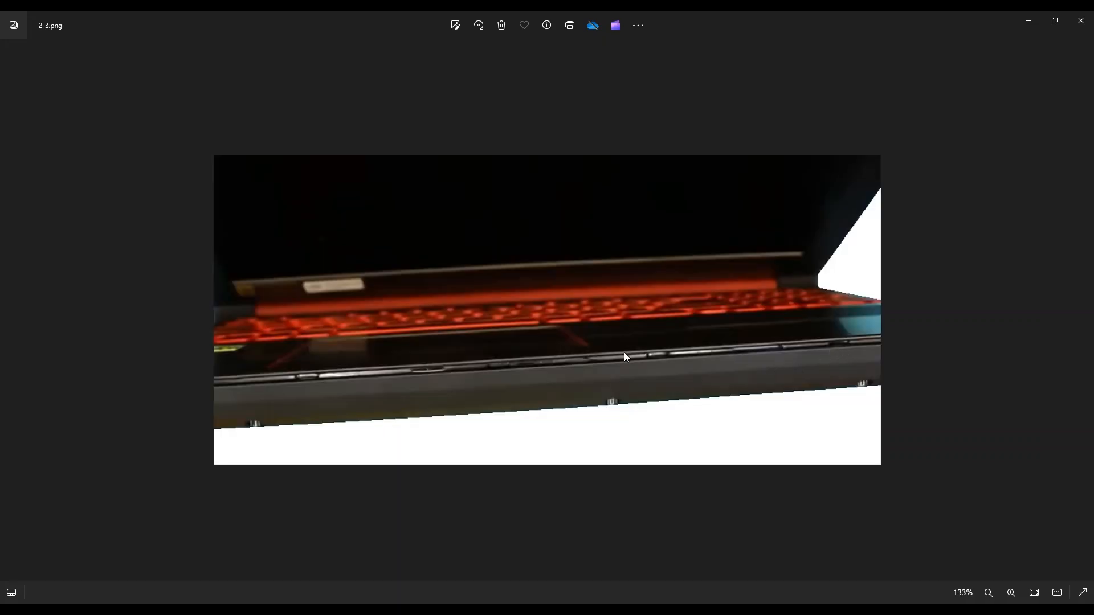
pyautogui.moveTo(768, 361)
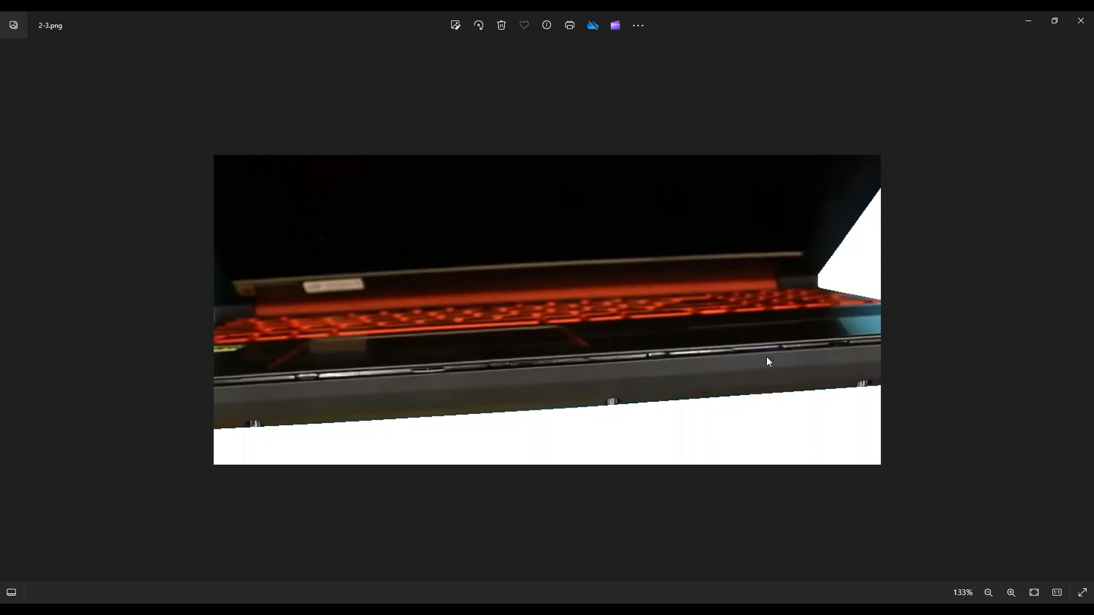
pyautogui.moveTo(550, 404)
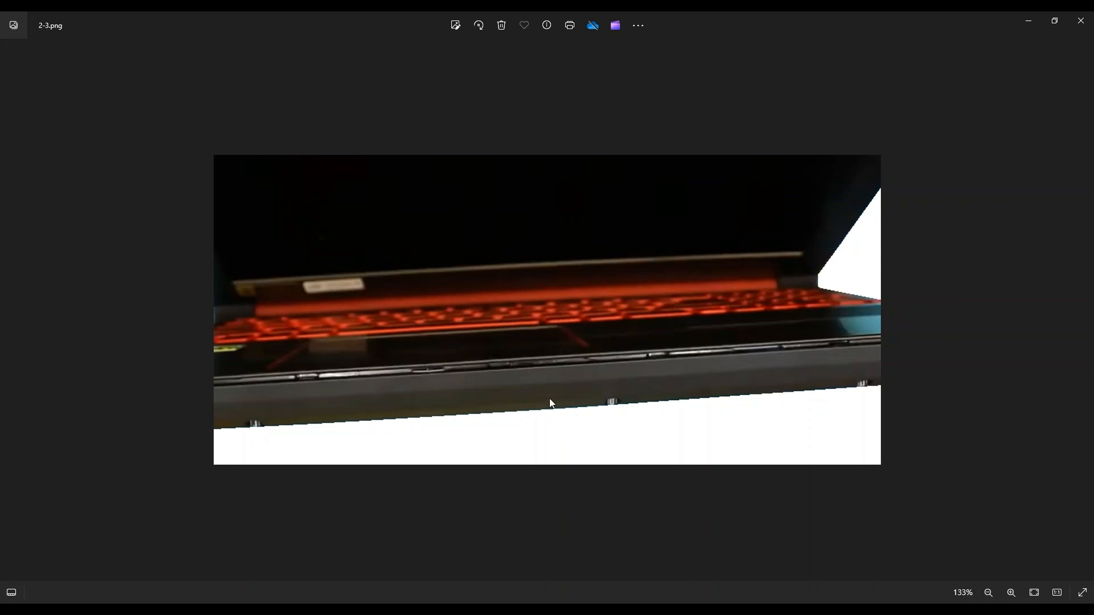
pyautogui.moveTo(601, 326)
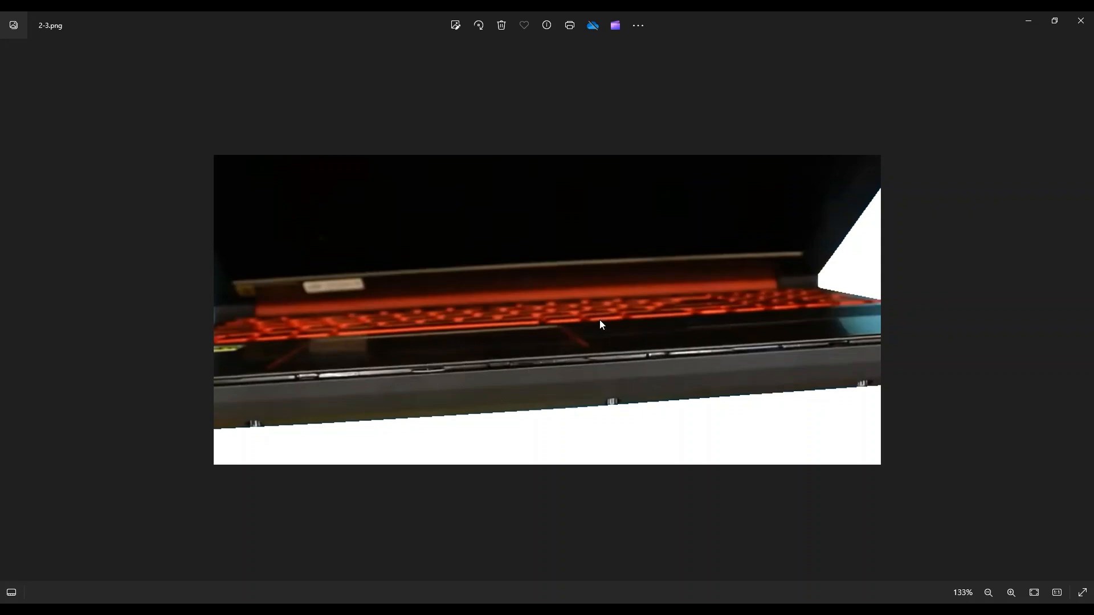
pyautogui.moveTo(274, 384)
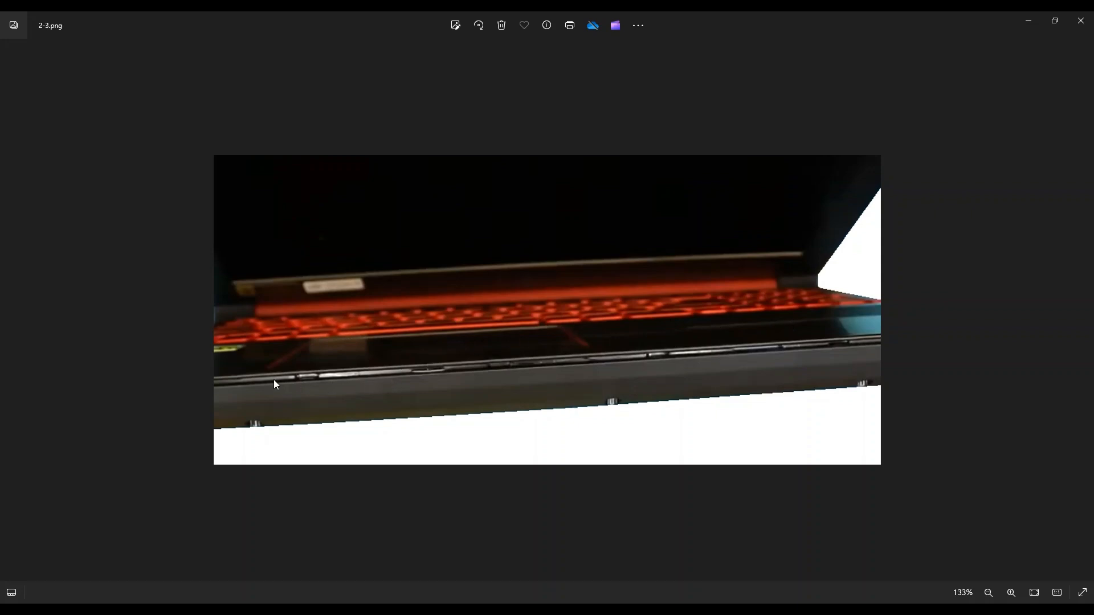
pyautogui.moveTo(845, 351)
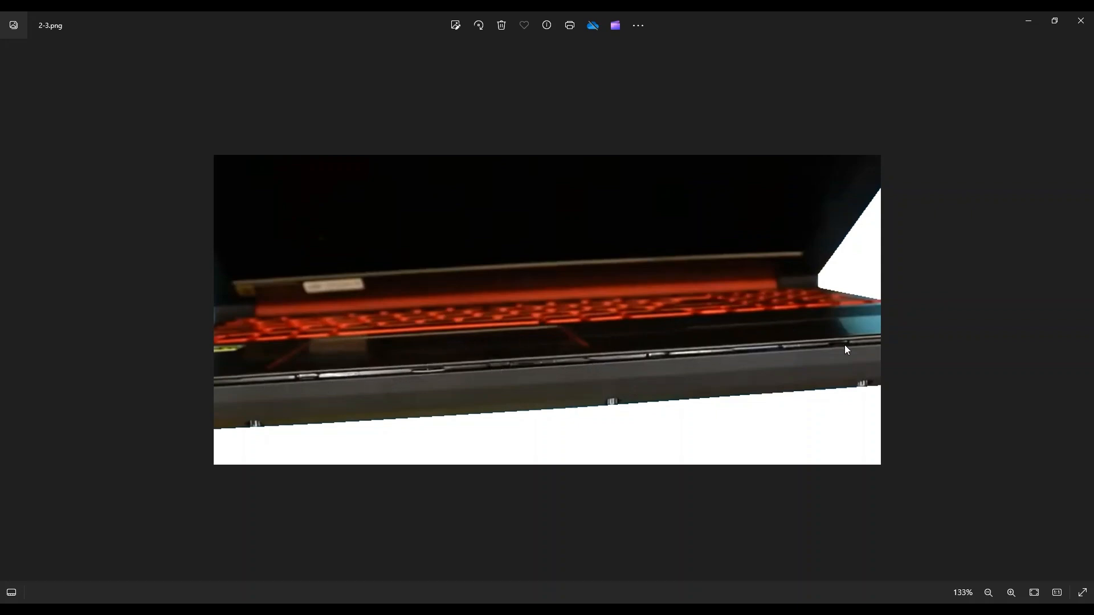
pyautogui.moveTo(537, 370)
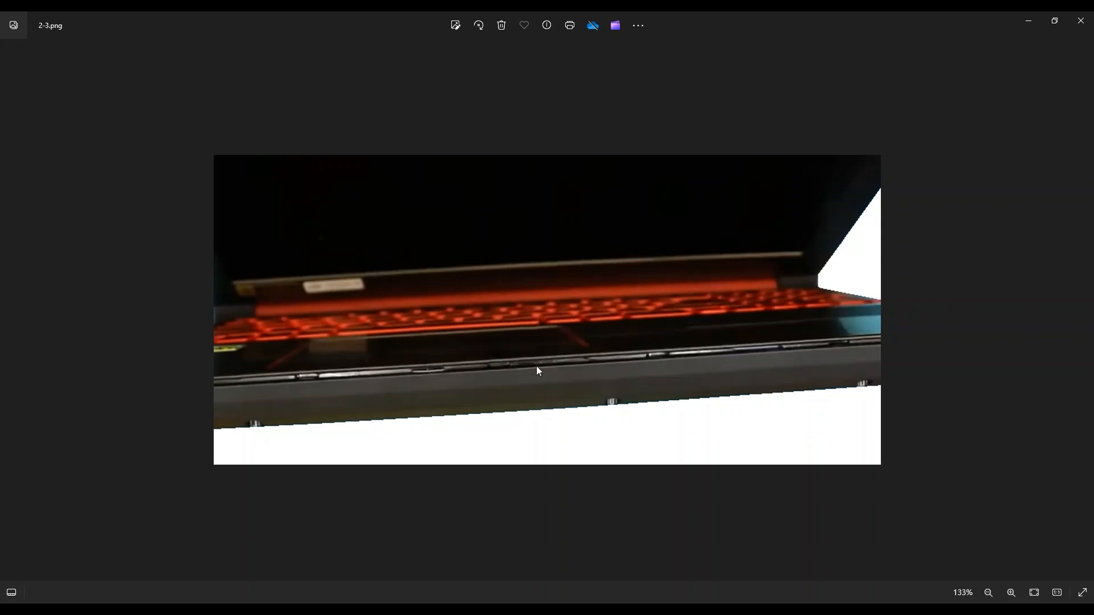
pyautogui.moveTo(456, 375)
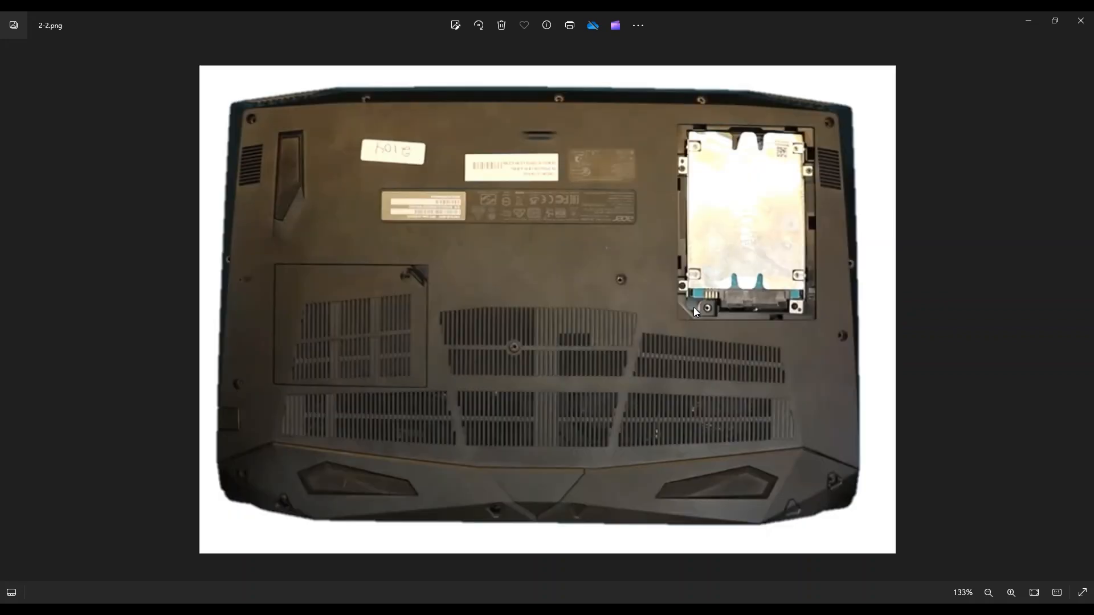
pyautogui.moveTo(773, 198)
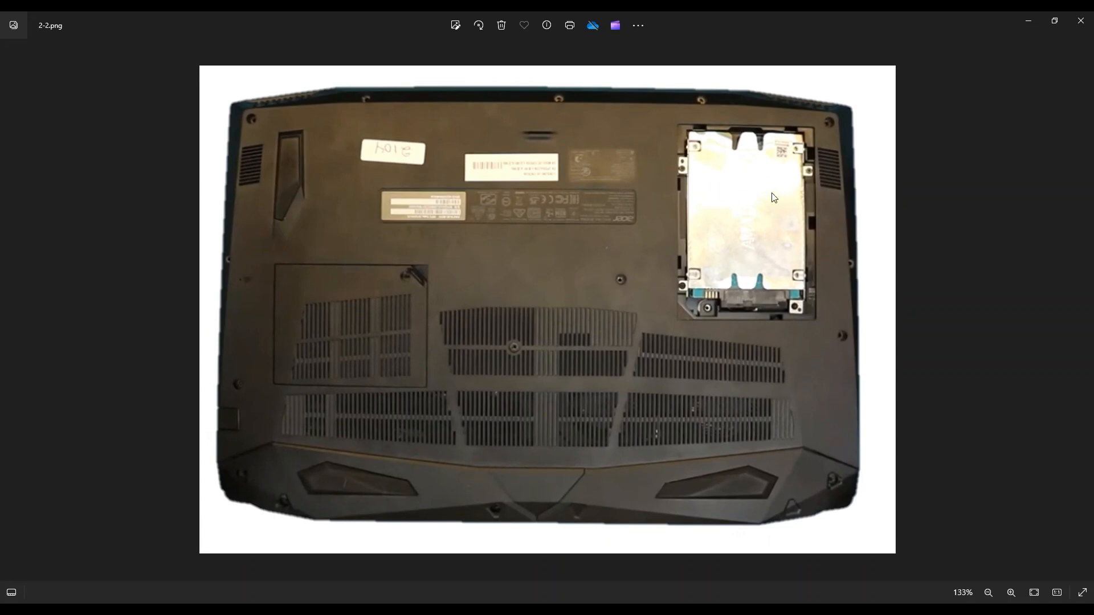
pyautogui.moveTo(725, 211)
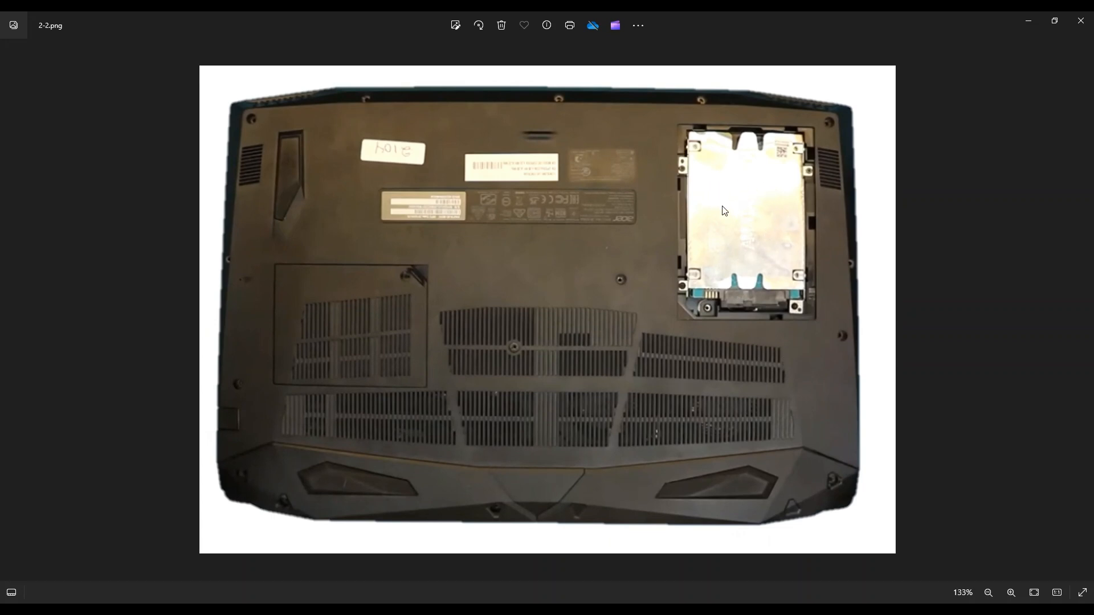
pyautogui.moveTo(322, 116)
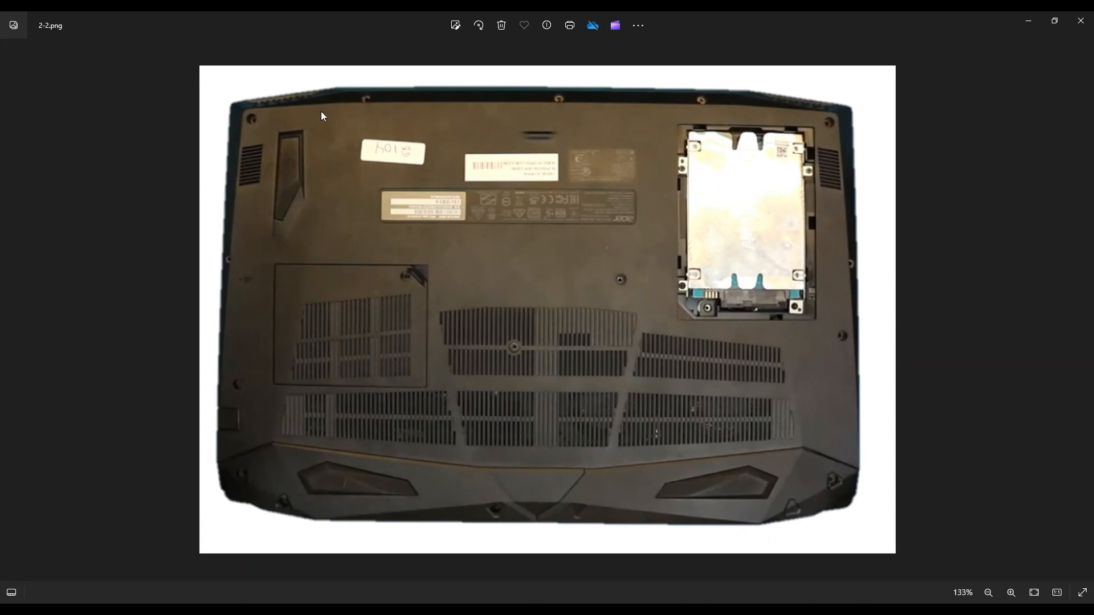
pyautogui.moveTo(691, 111)
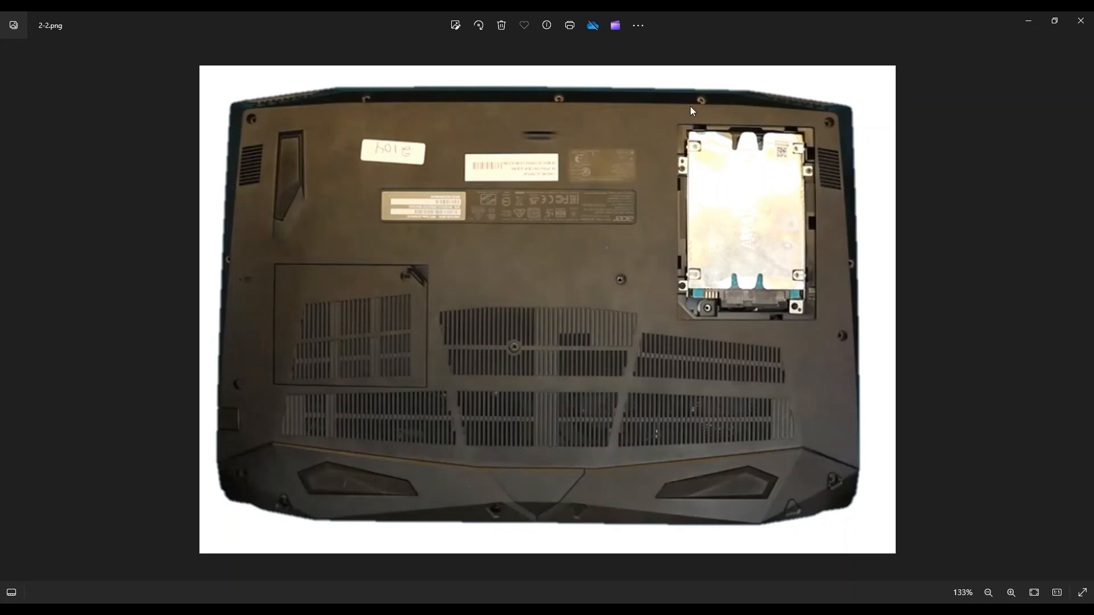
pyautogui.moveTo(834, 410)
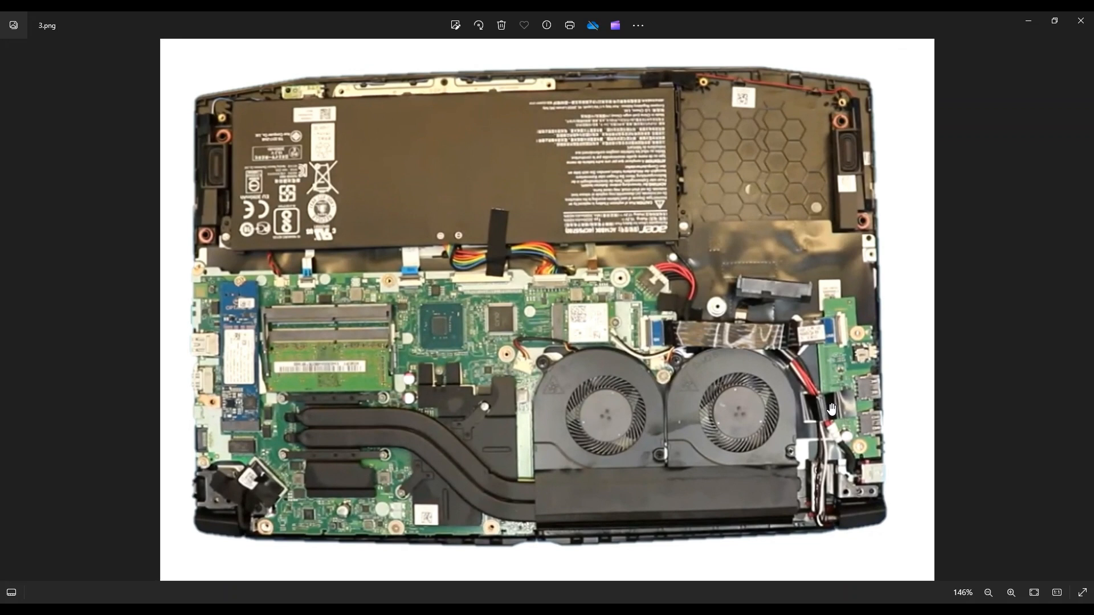
pyautogui.moveTo(633, 155)
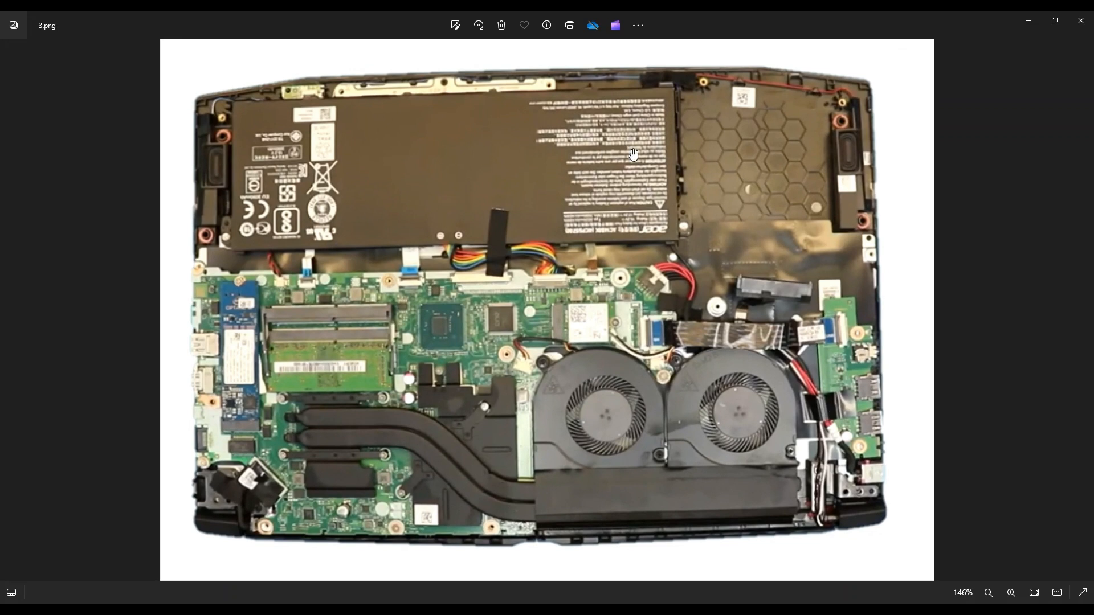
pyautogui.moveTo(928, 554)
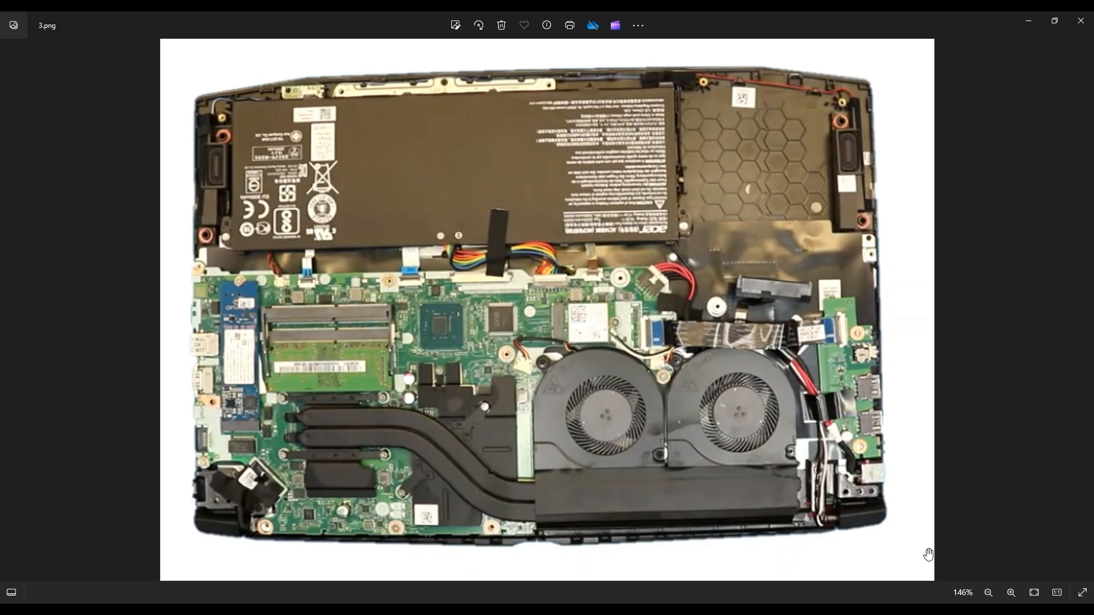
pyautogui.moveTo(487, 347)
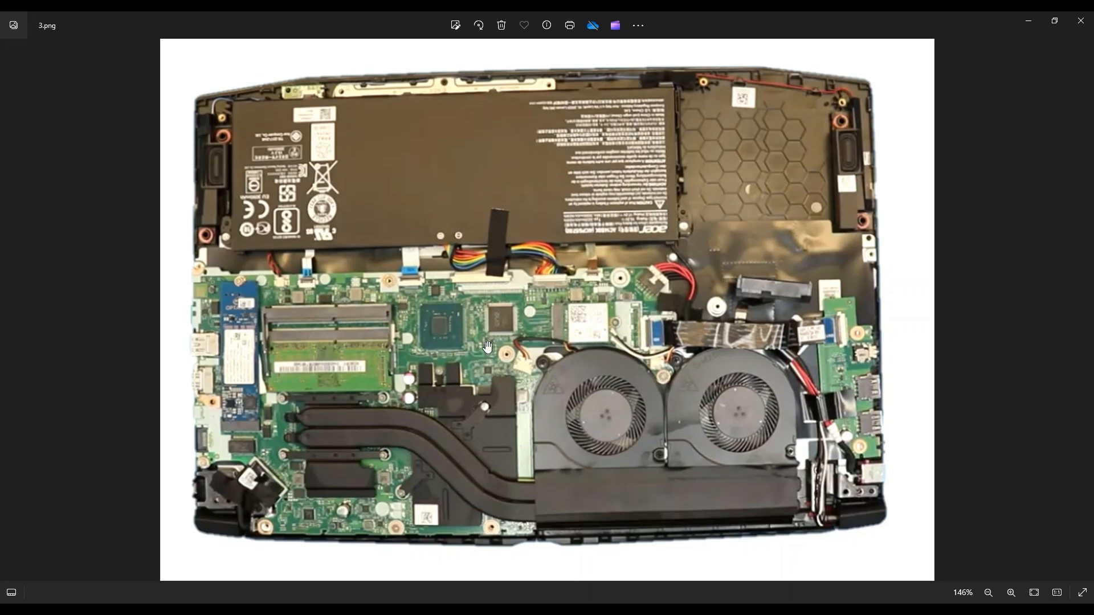
pyautogui.moveTo(380, 356)
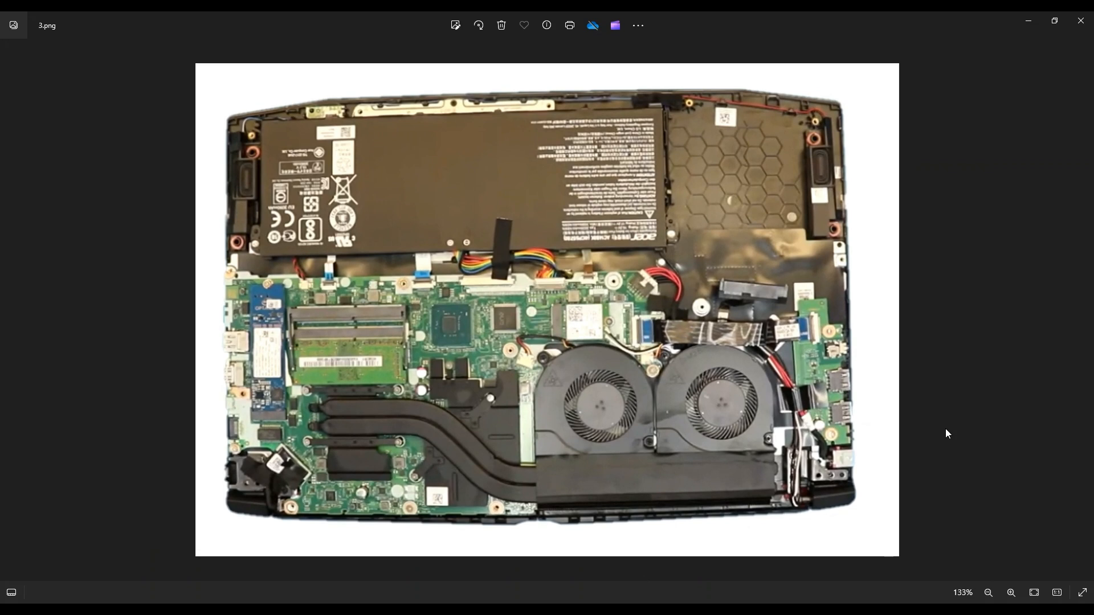
pyautogui.scroll(-3)
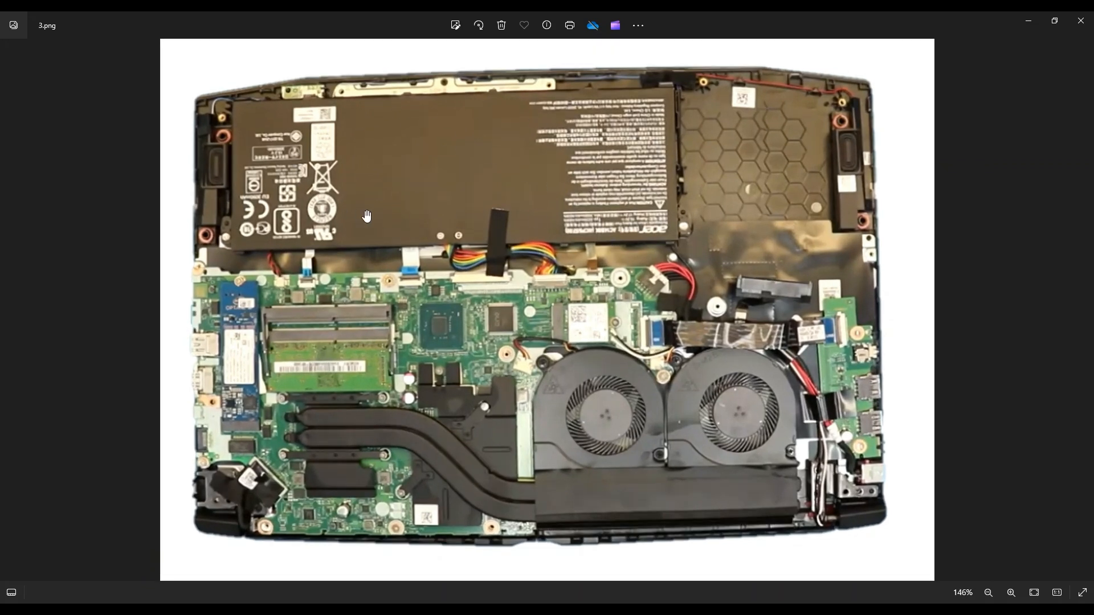
pyautogui.moveTo(205, 236)
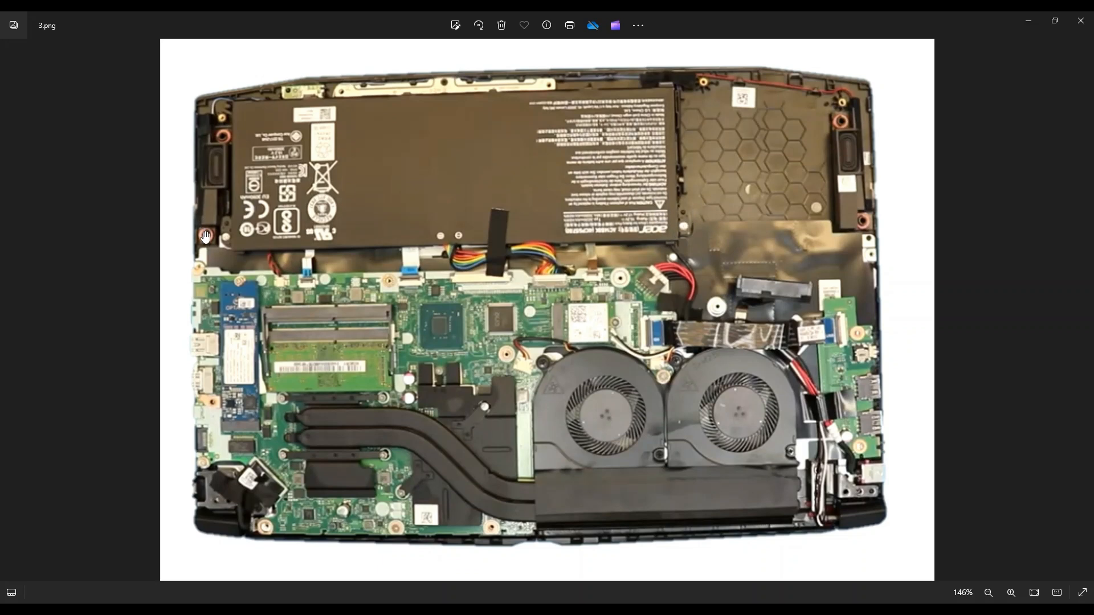
pyautogui.moveTo(633, 203)
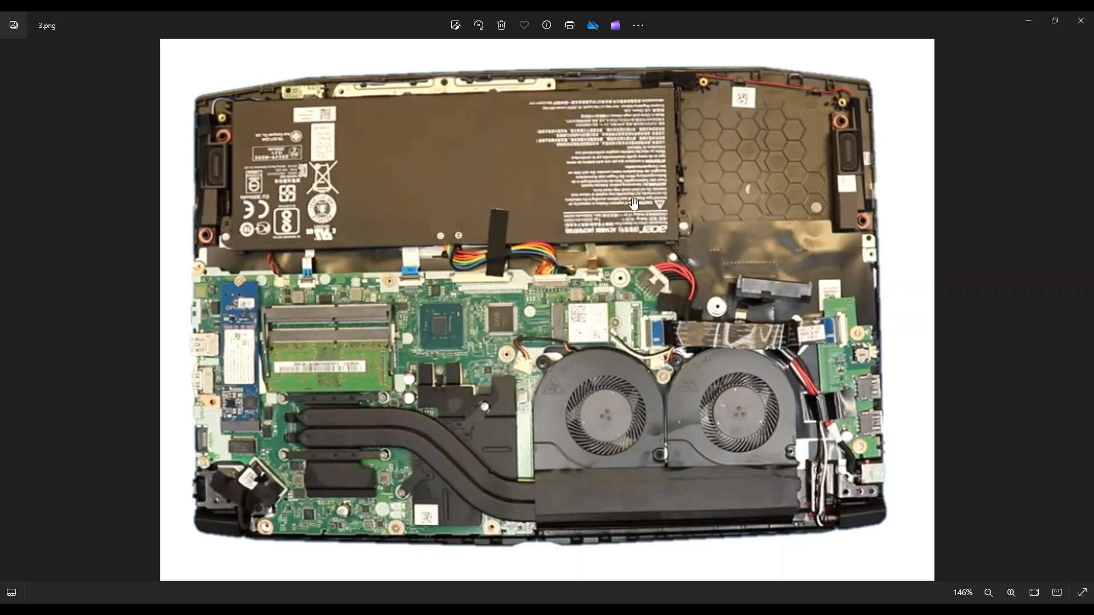
pyautogui.moveTo(546, 267)
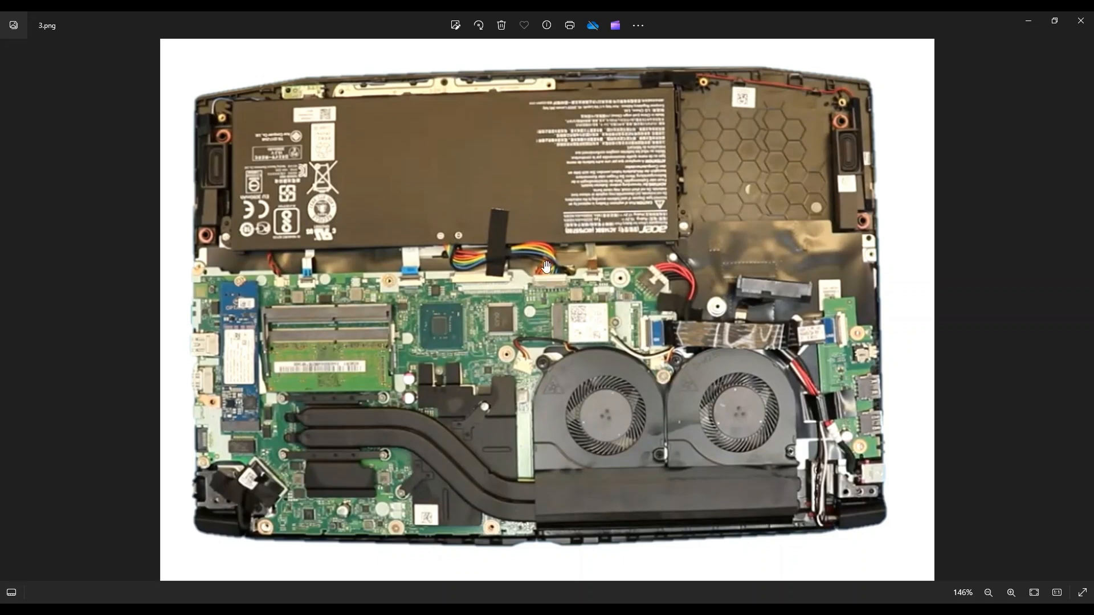
pyautogui.moveTo(529, 274)
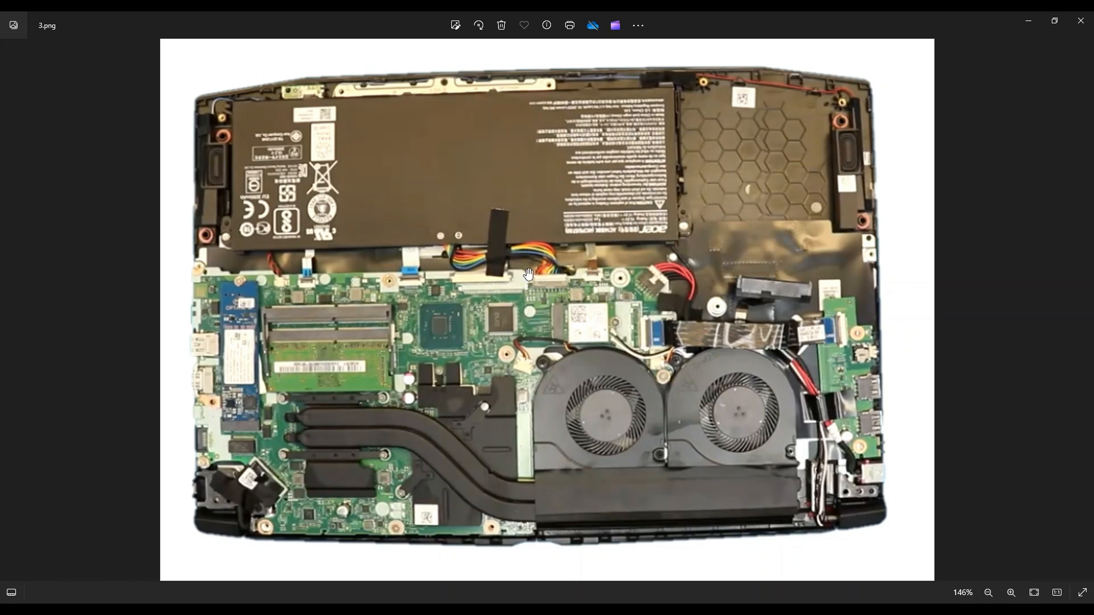
pyautogui.moveTo(546, 280)
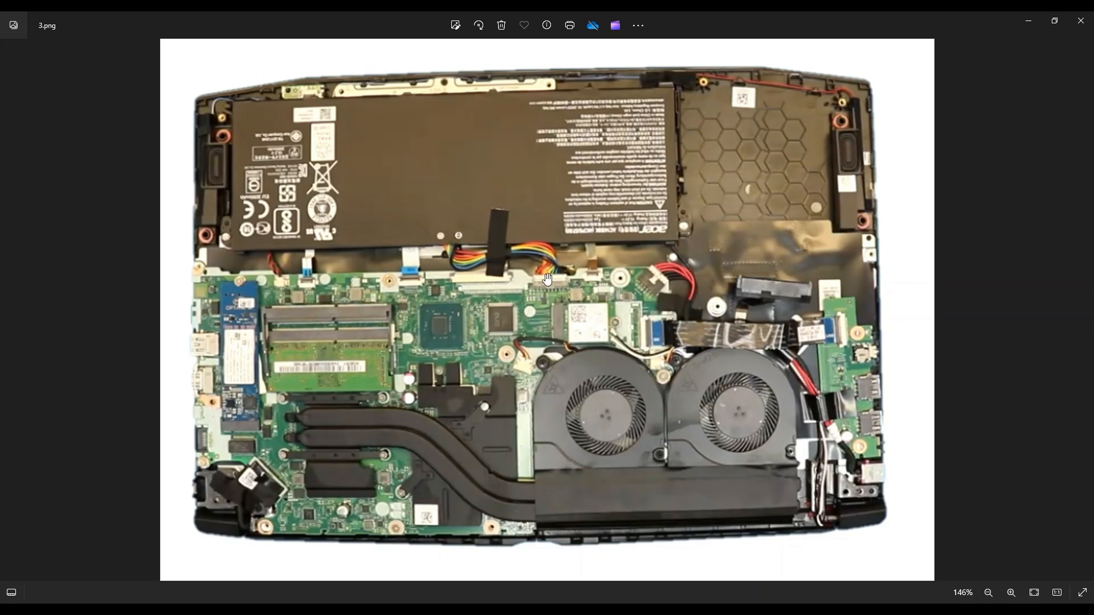
pyautogui.moveTo(529, 261)
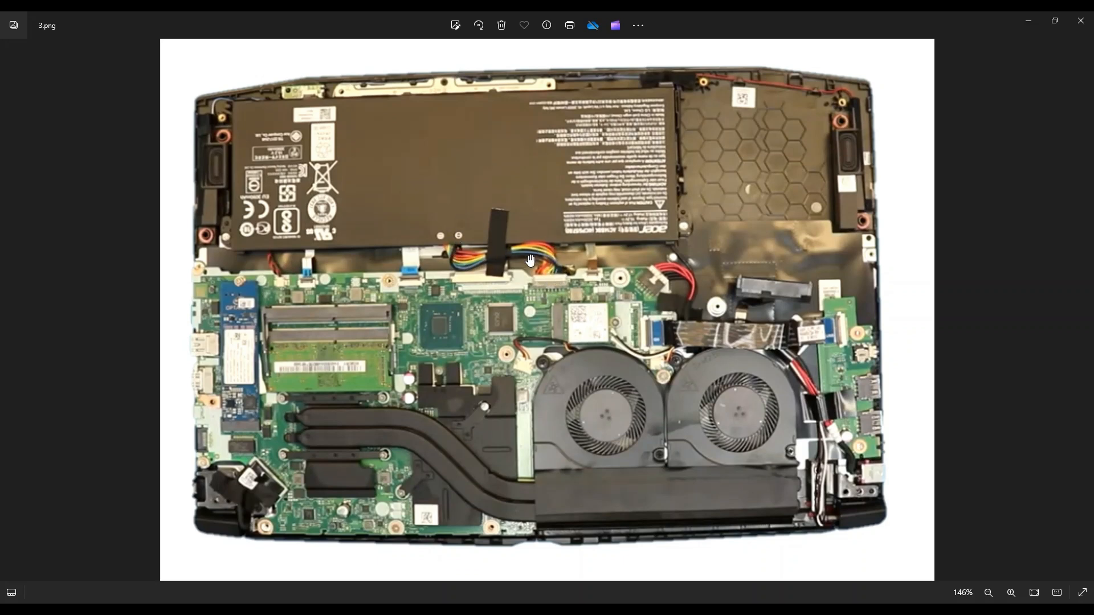
pyautogui.moveTo(544, 263)
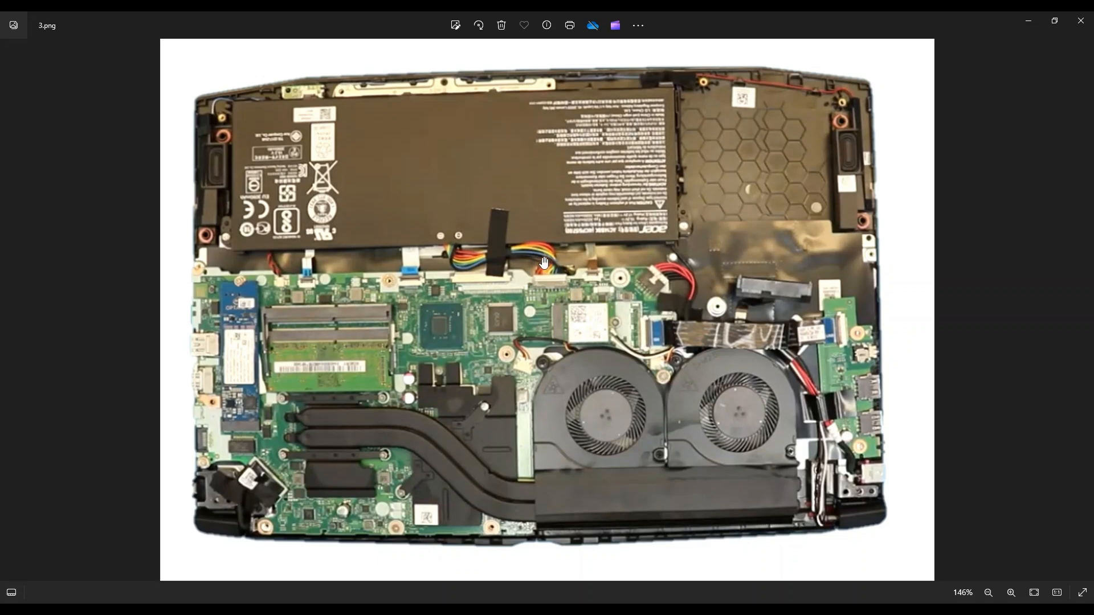
pyautogui.moveTo(531, 281)
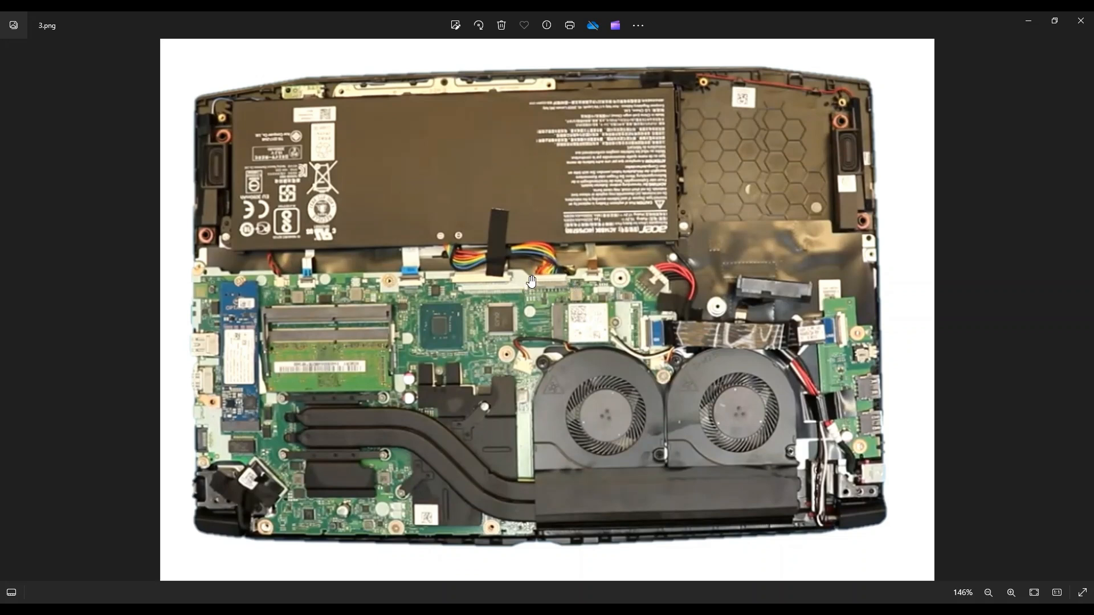
pyautogui.moveTo(534, 299)
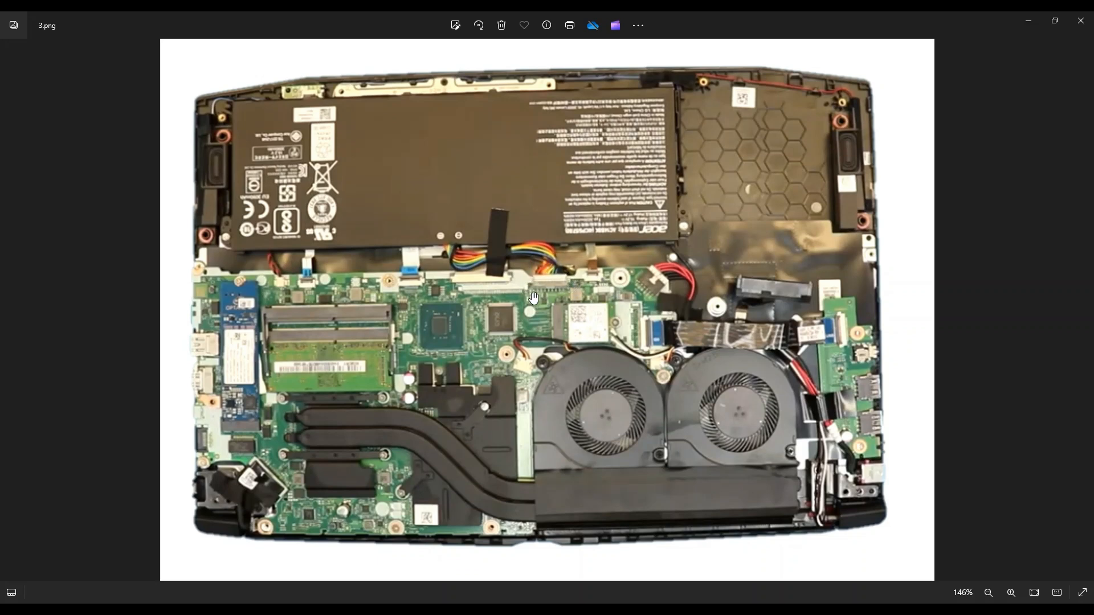
pyautogui.moveTo(574, 283)
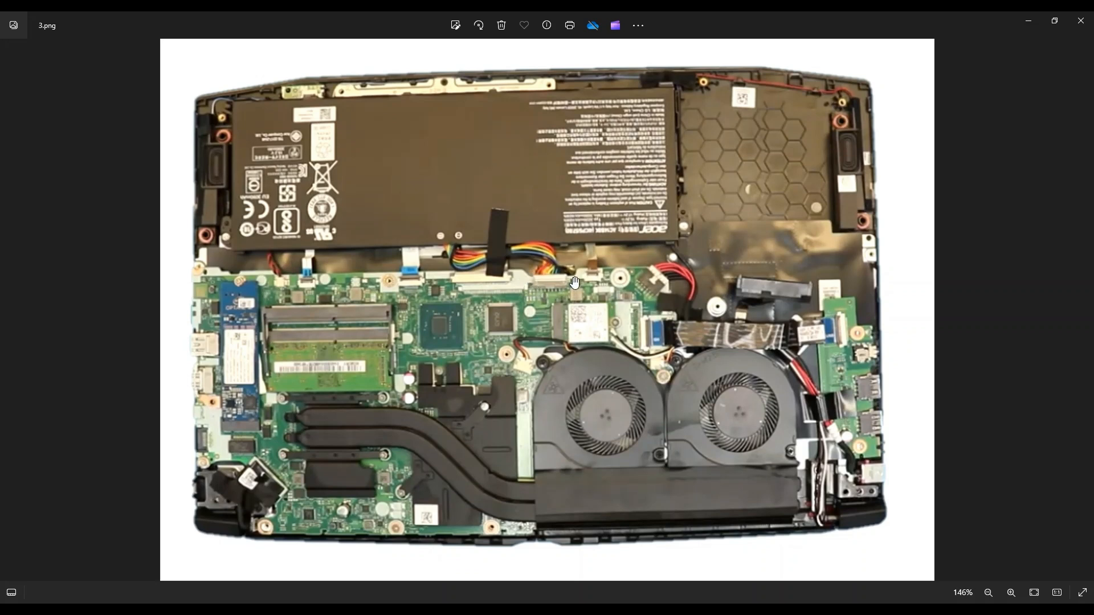
pyautogui.moveTo(559, 286)
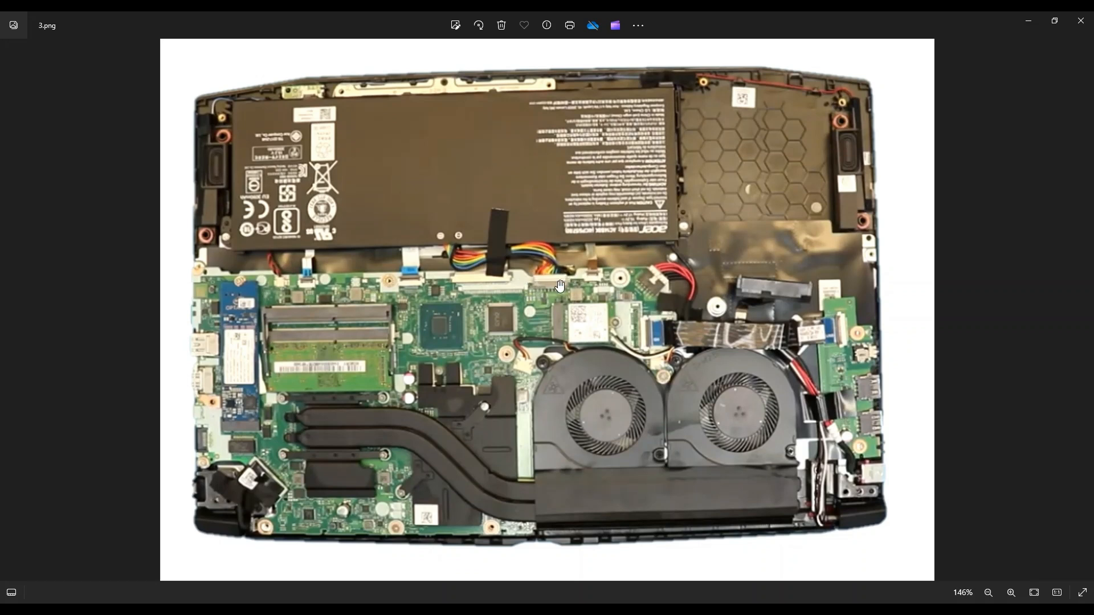
pyautogui.moveTo(546, 224)
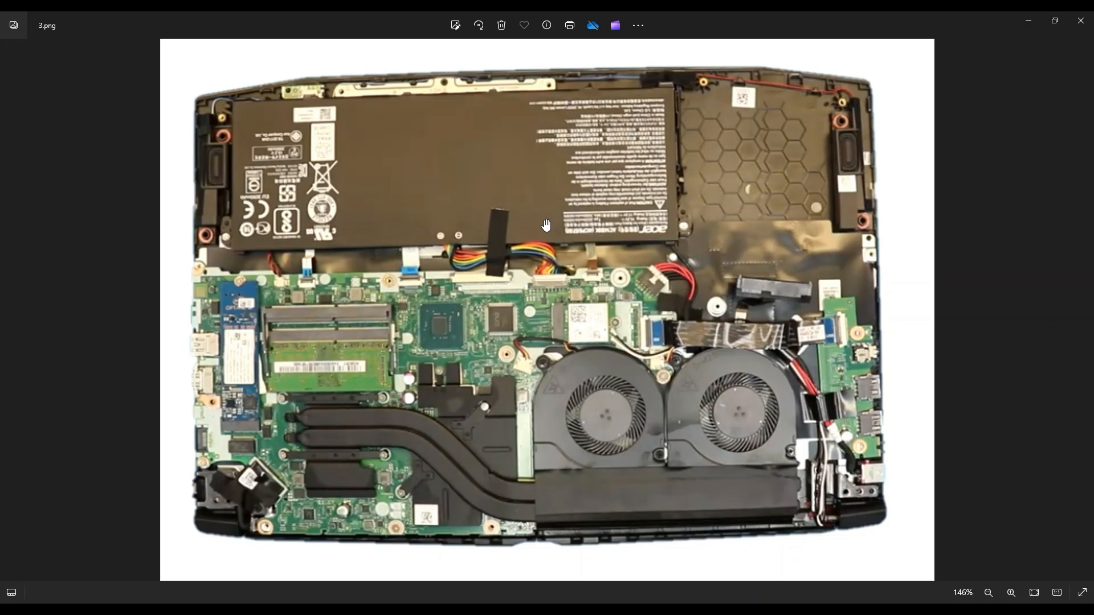
pyautogui.moveTo(450, 184)
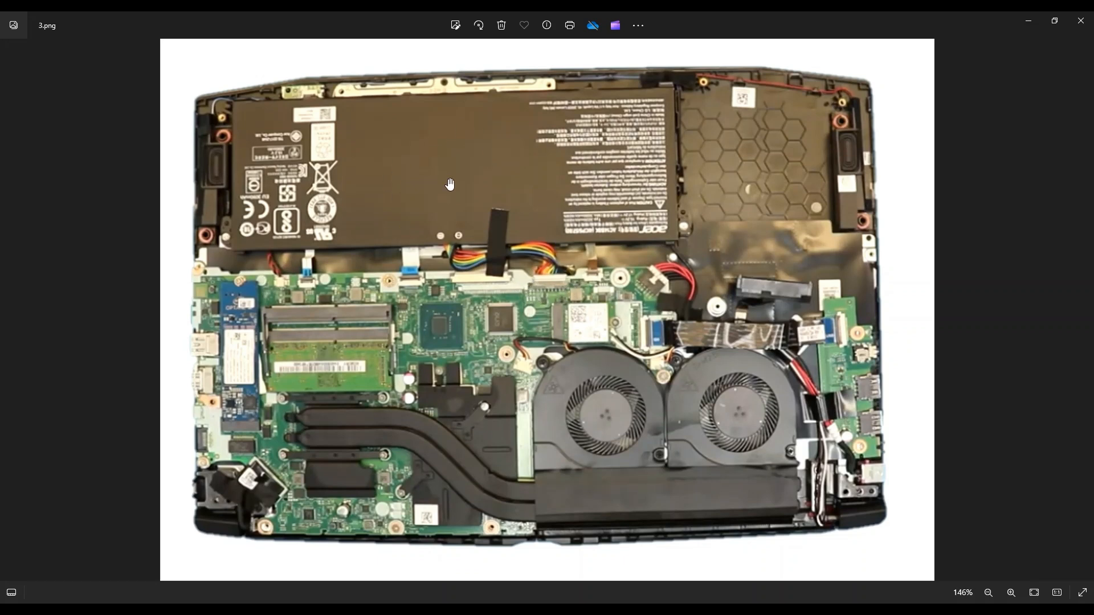
pyautogui.moveTo(839, 484)
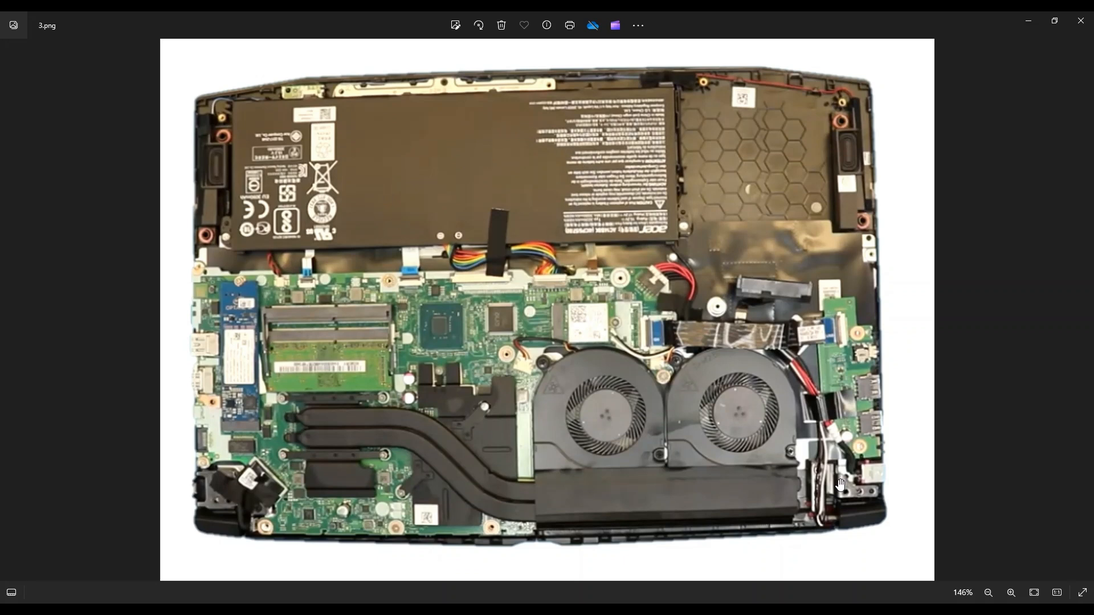
pyautogui.moveTo(564, 350)
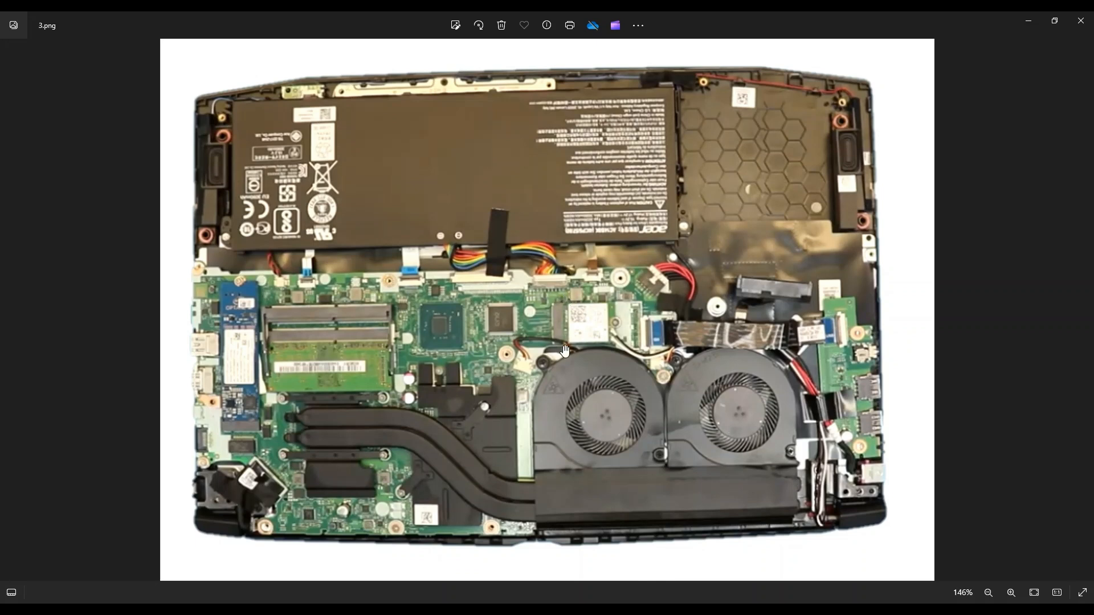
pyautogui.moveTo(546, 293)
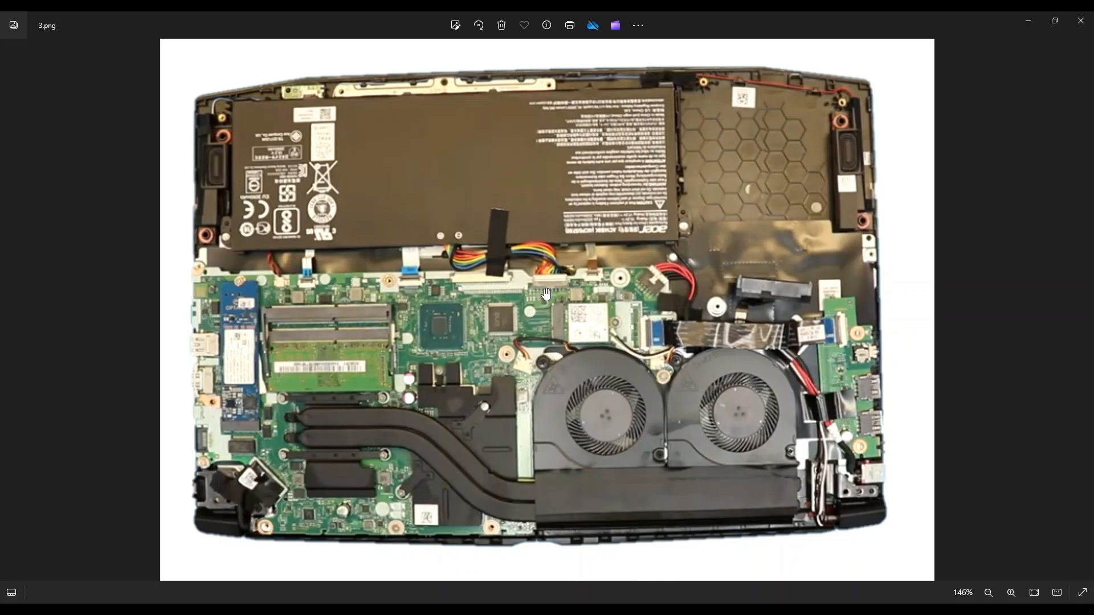
pyautogui.moveTo(610, 326)
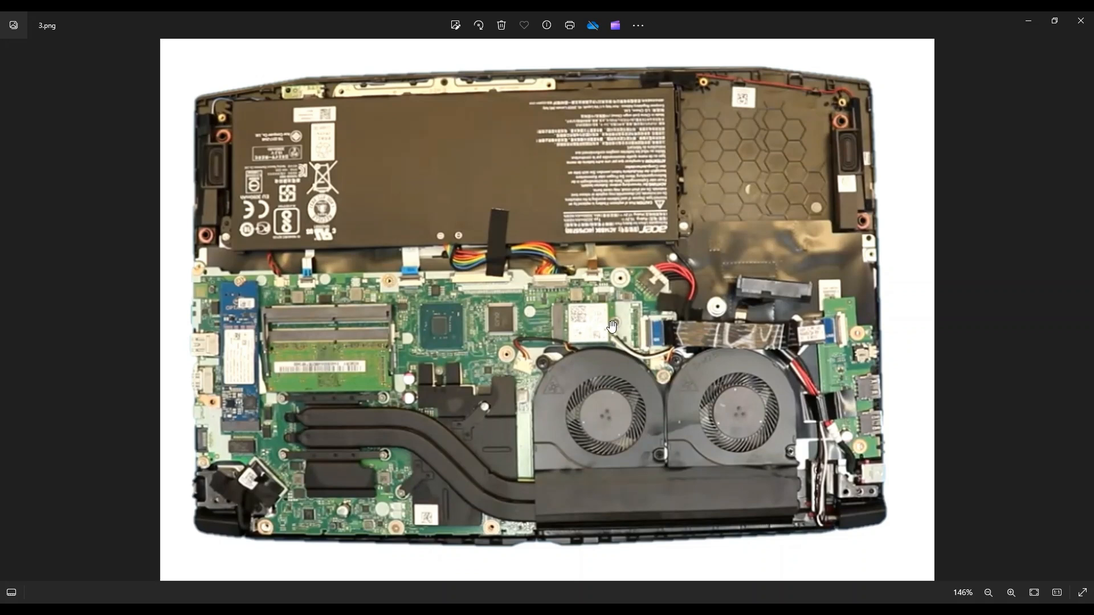
pyautogui.moveTo(609, 336)
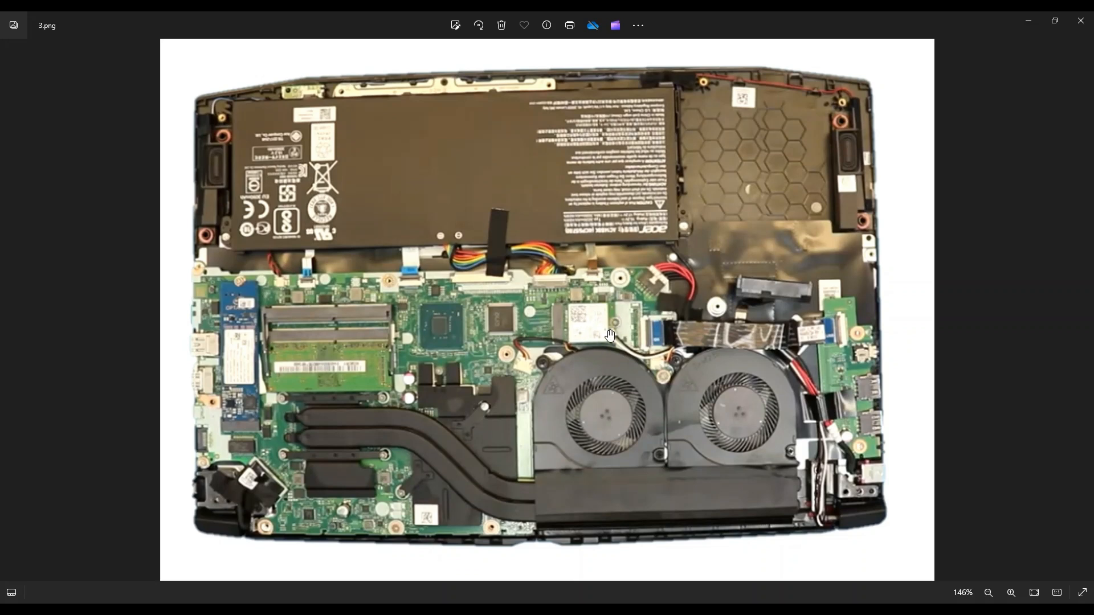
pyautogui.moveTo(613, 330)
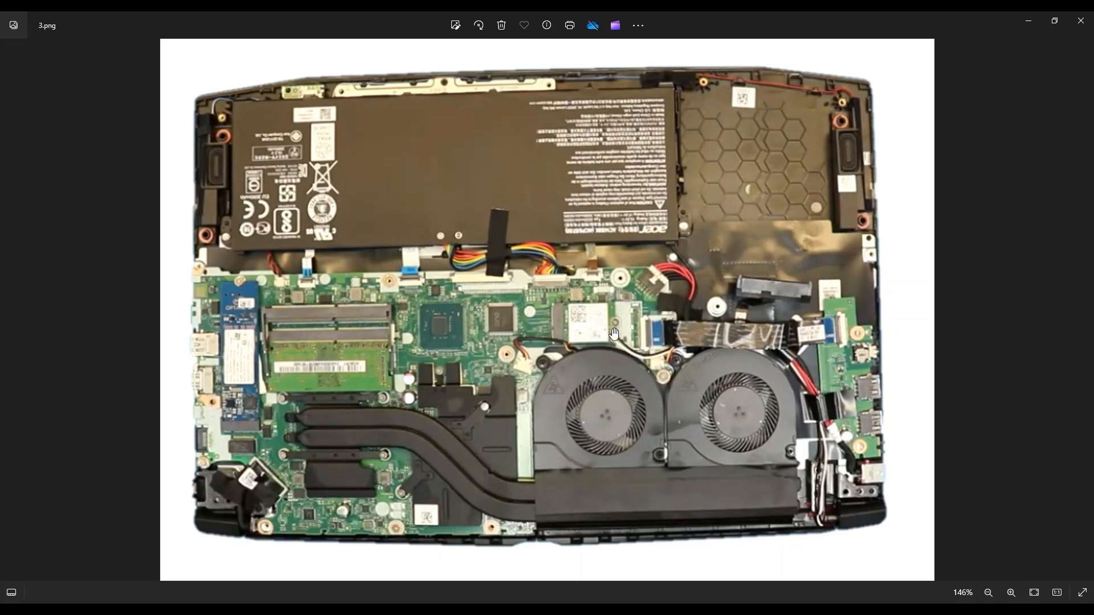
pyautogui.moveTo(808, 381)
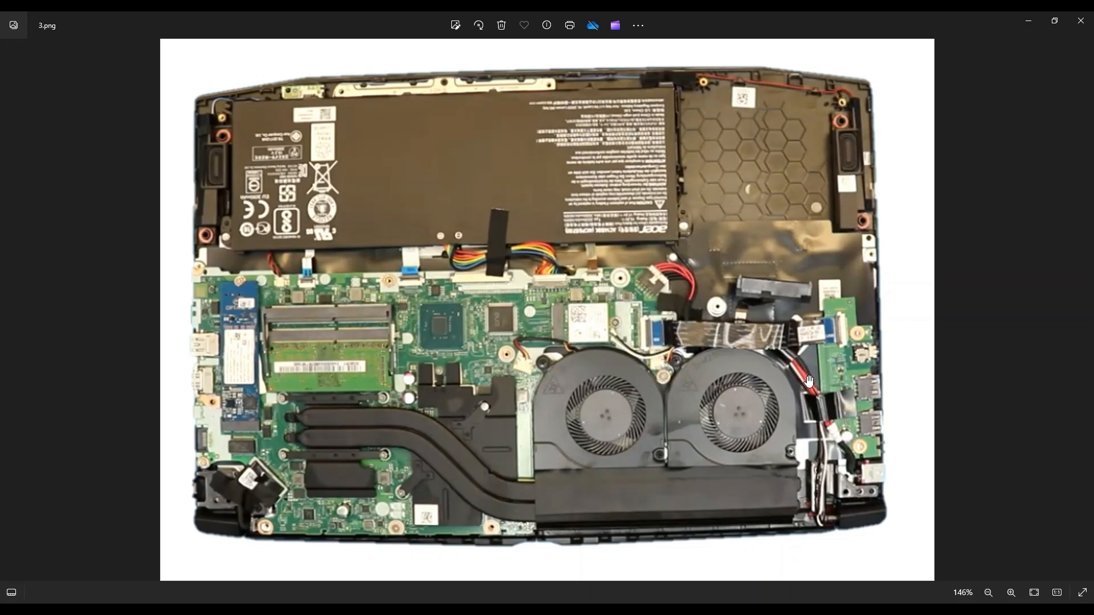
pyautogui.moveTo(868, 482)
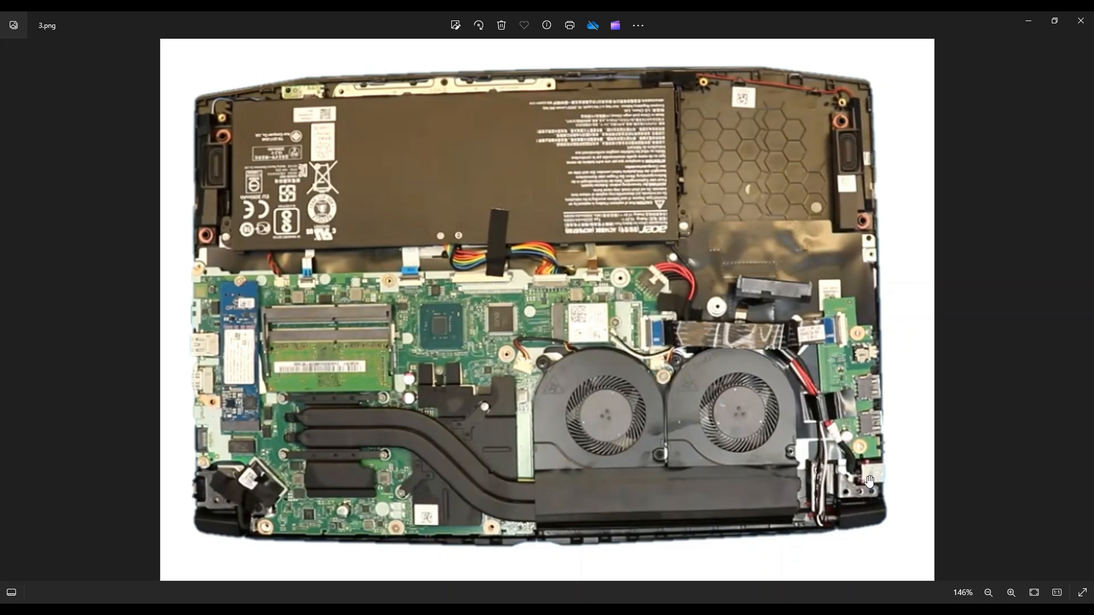
pyautogui.moveTo(601, 321)
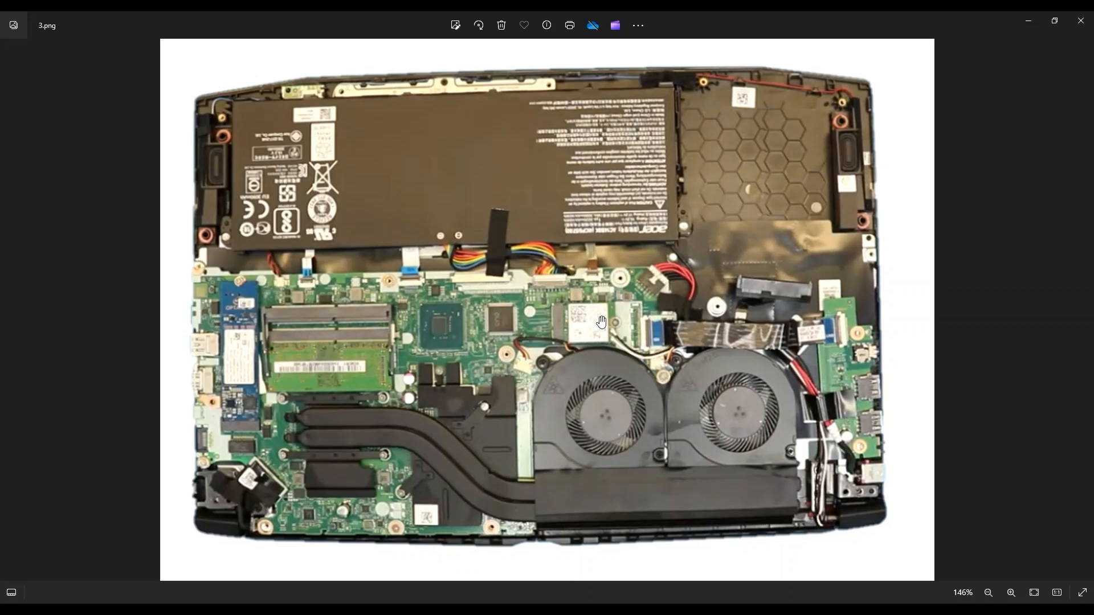
pyautogui.moveTo(636, 335)
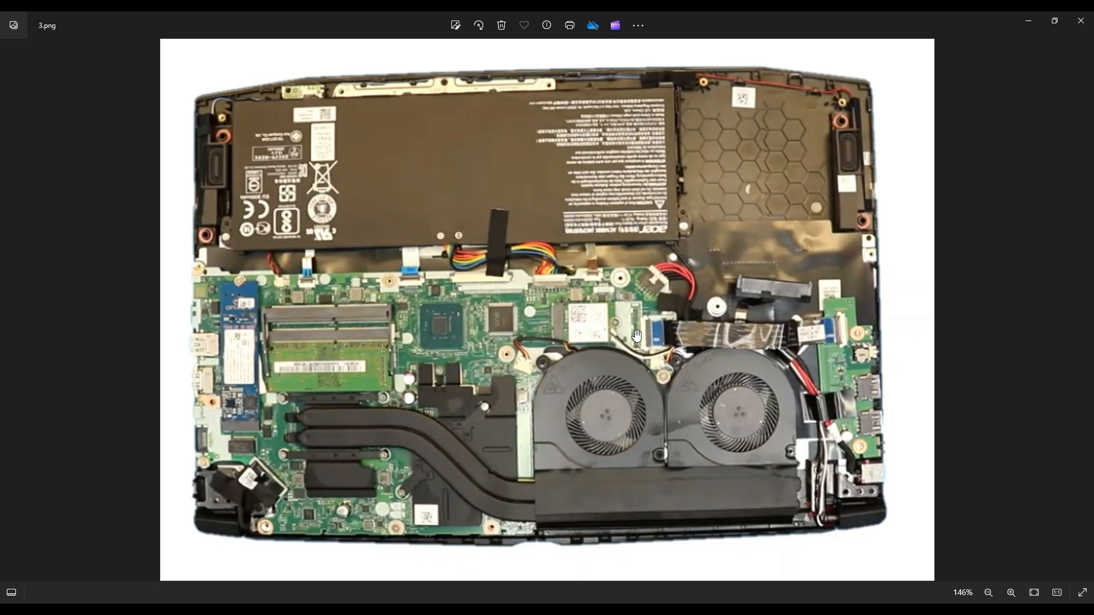
pyautogui.moveTo(942, 519)
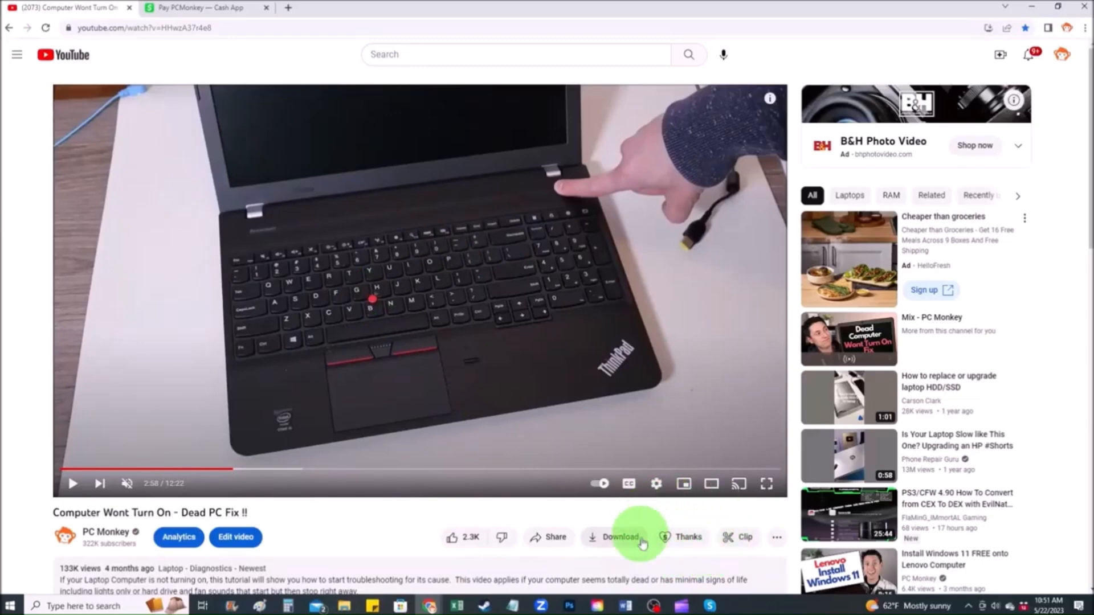
pyautogui.moveTo(687, 538)
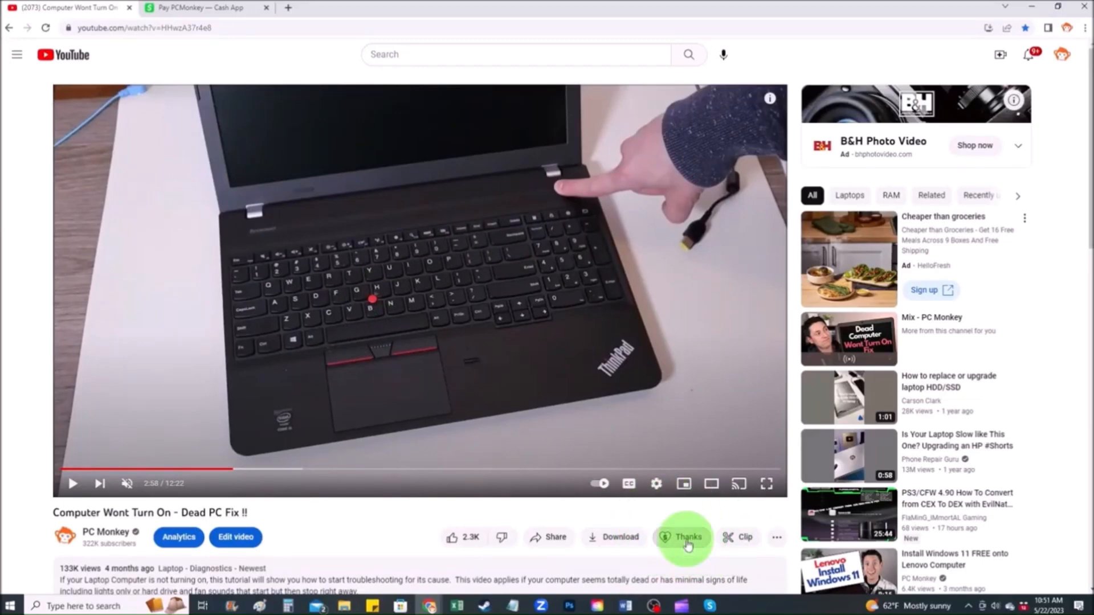
# - Open the 'Thank PC Monkey' Super Thanks dialog showing a $5.00 amount
pyautogui.click(685, 537)
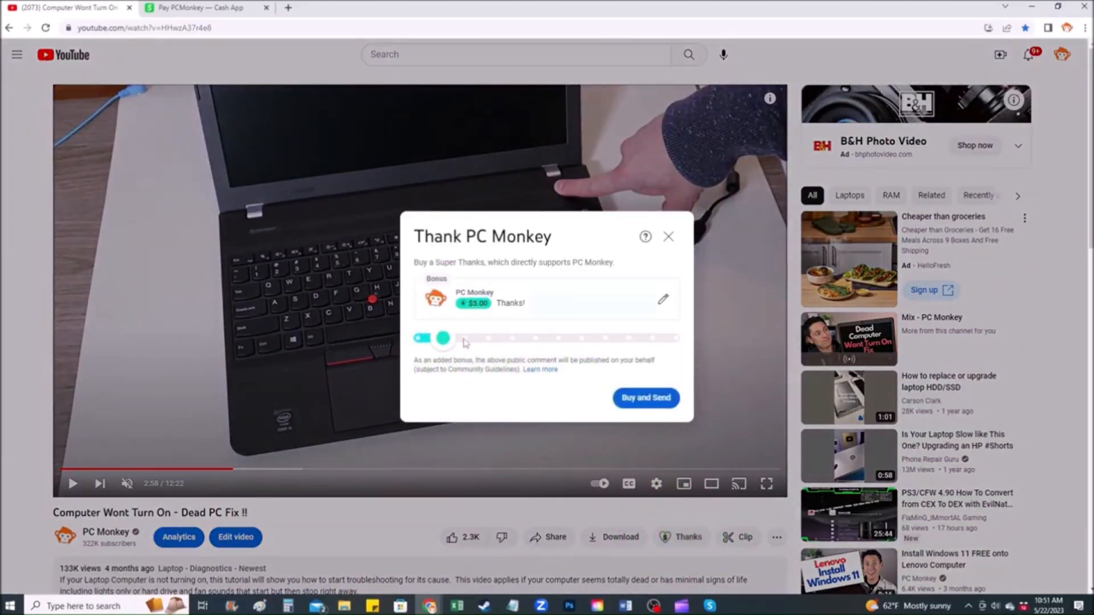